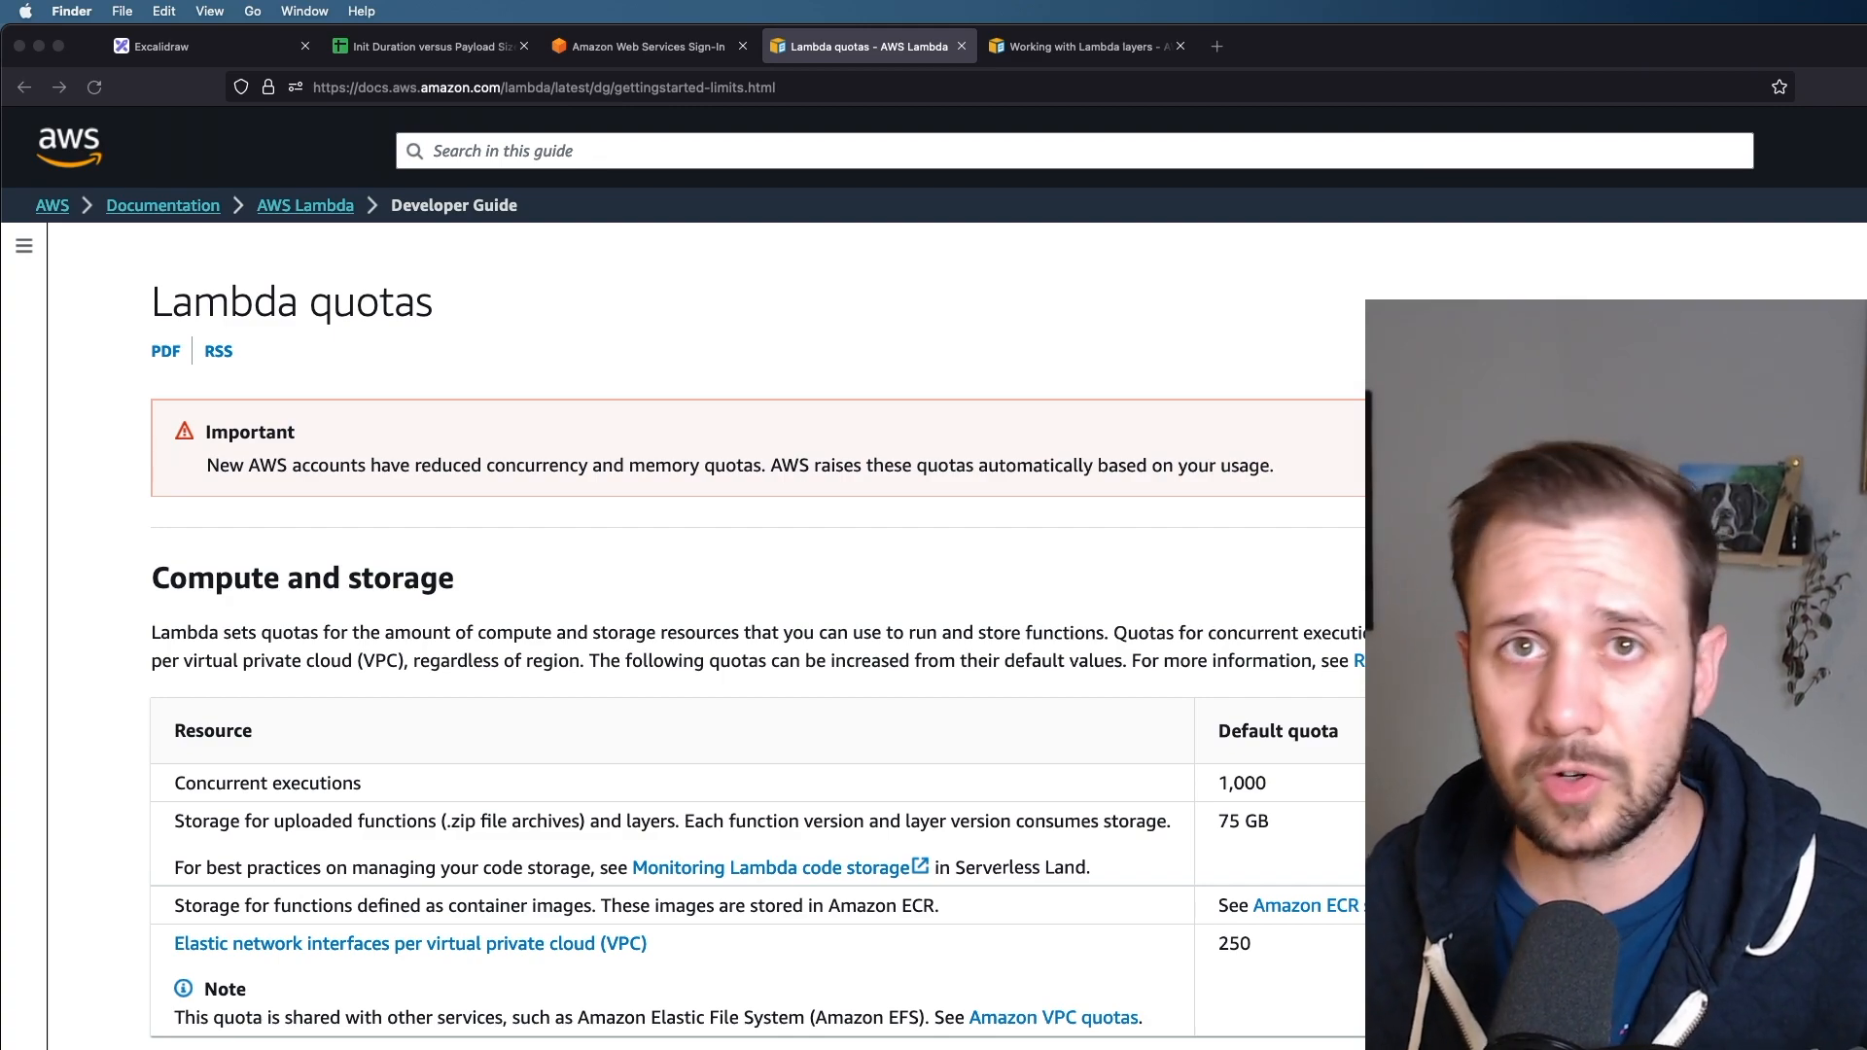
Step: Go from the static initialization guide to the post charting 0–250 MB P99 latencies
{"action": "scroll", "scroll_direction": "down", "scroll_amount": 3}
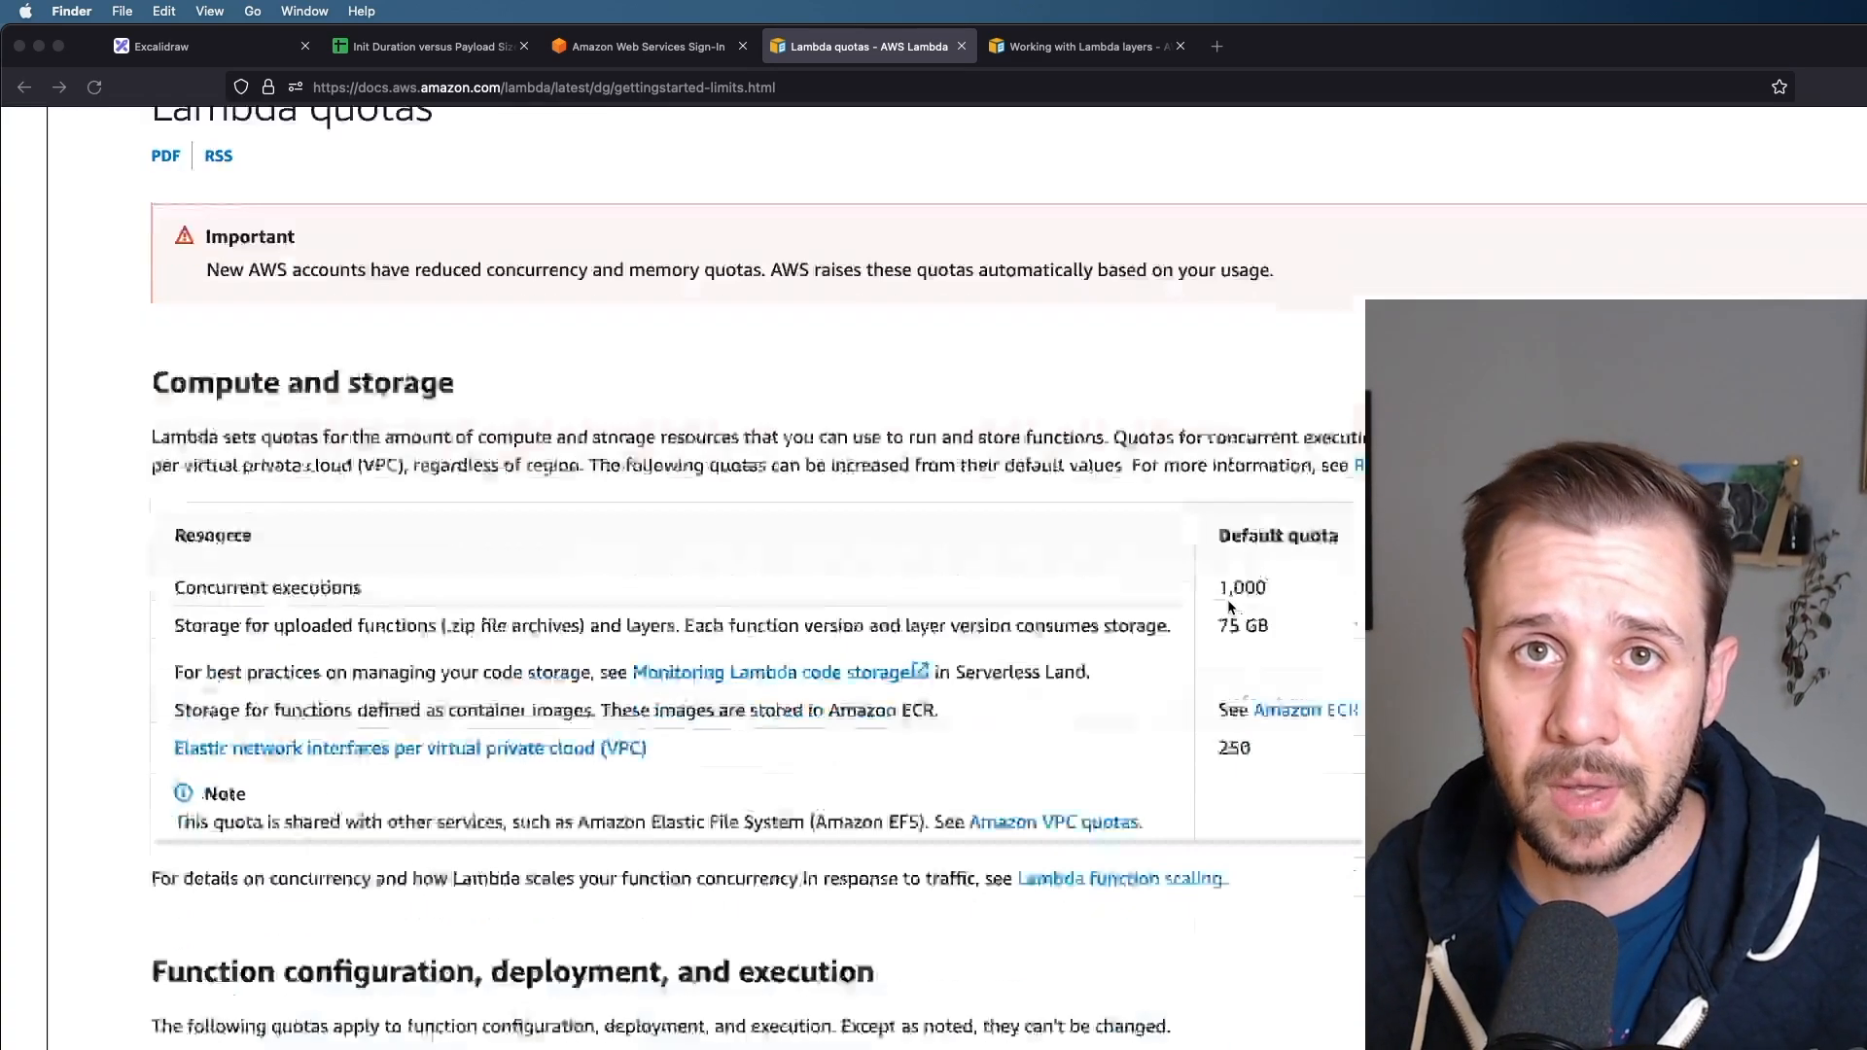
{"action": "scroll", "scroll_direction": "down", "scroll_amount": 3}
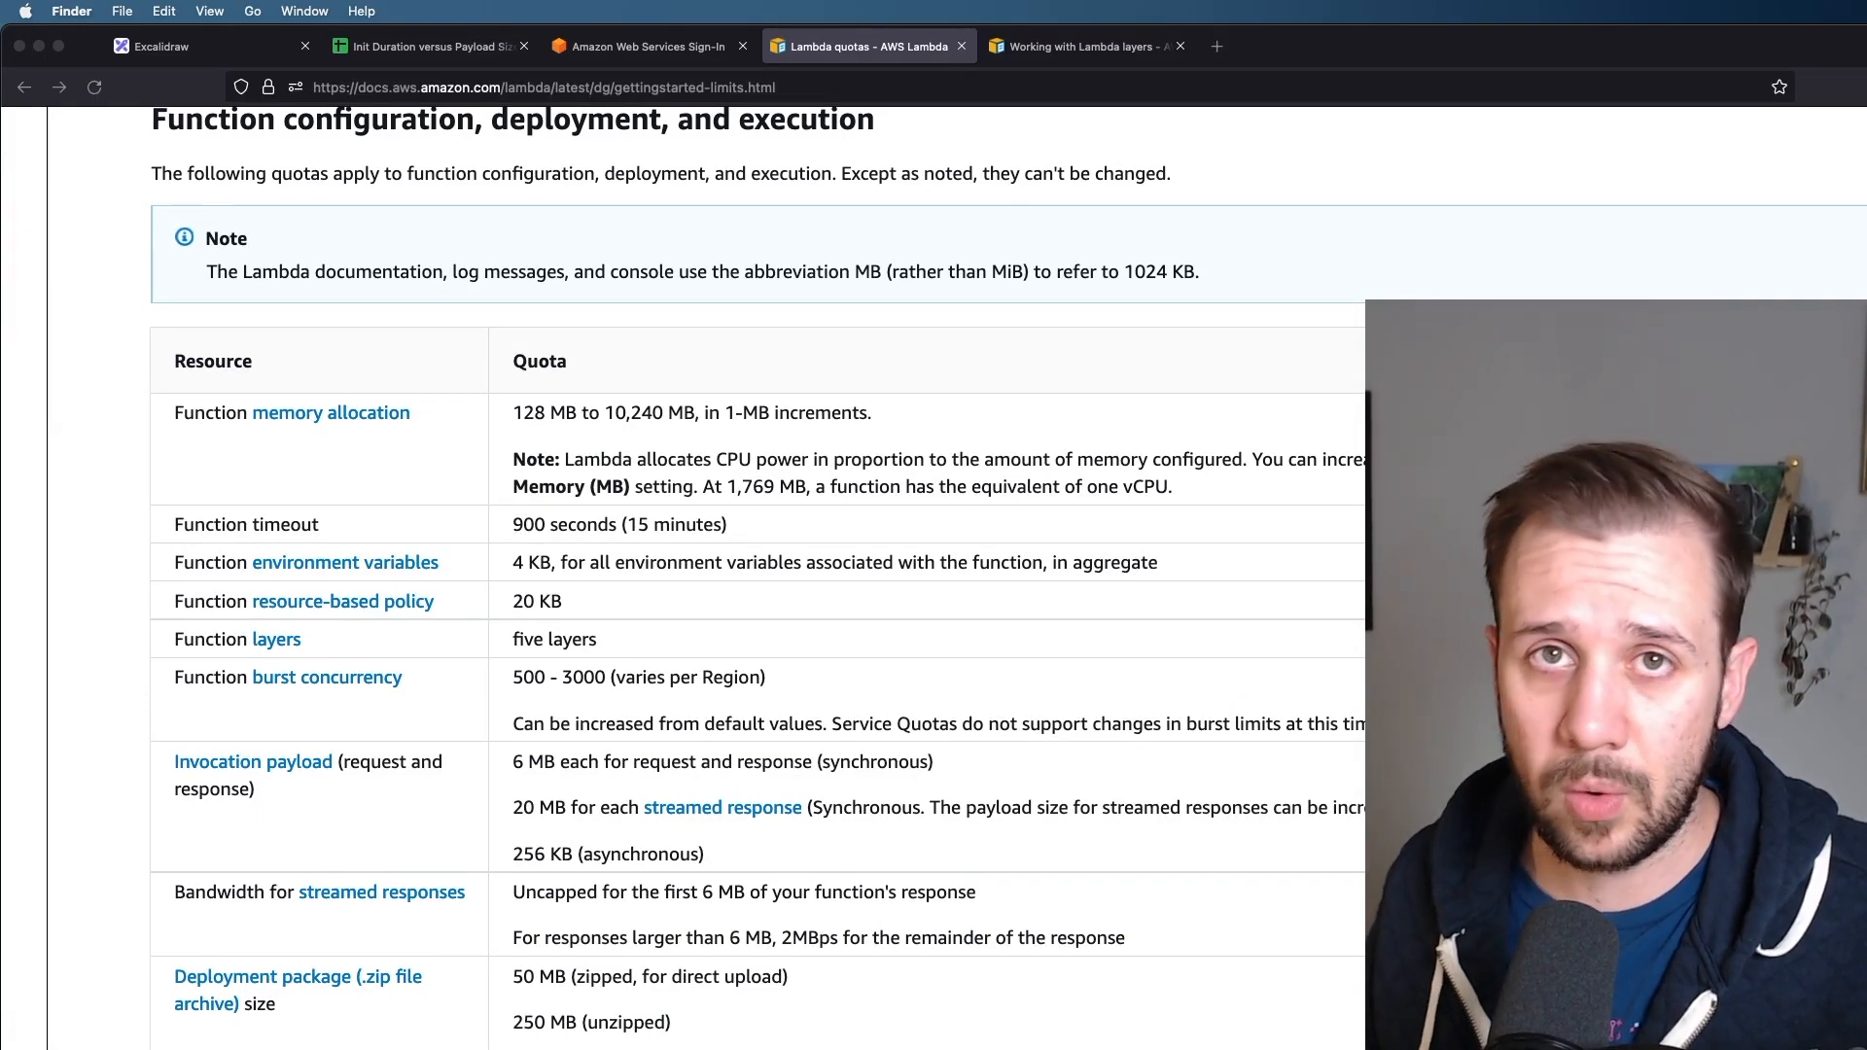
{"action": "scroll", "scroll_direction": "down", "scroll_amount": 3}
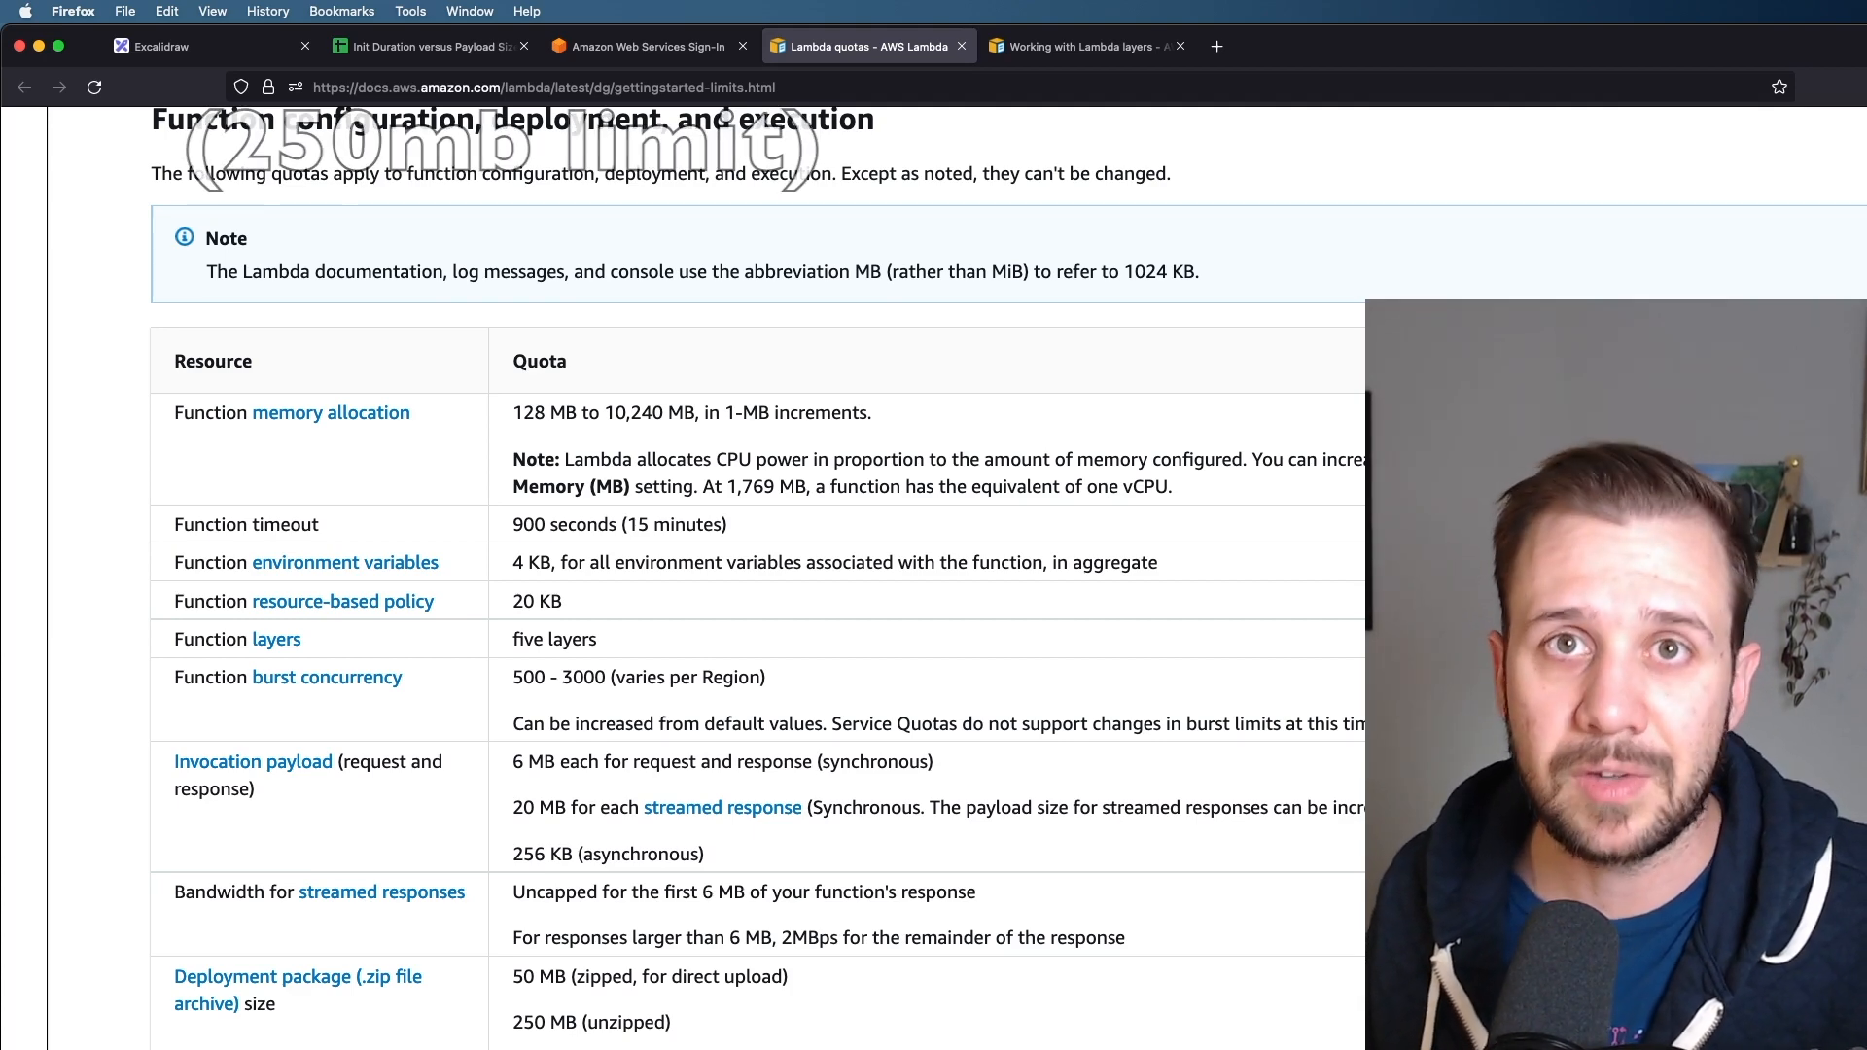
{"action": "left_click", "coordinate": [1250, 46]}
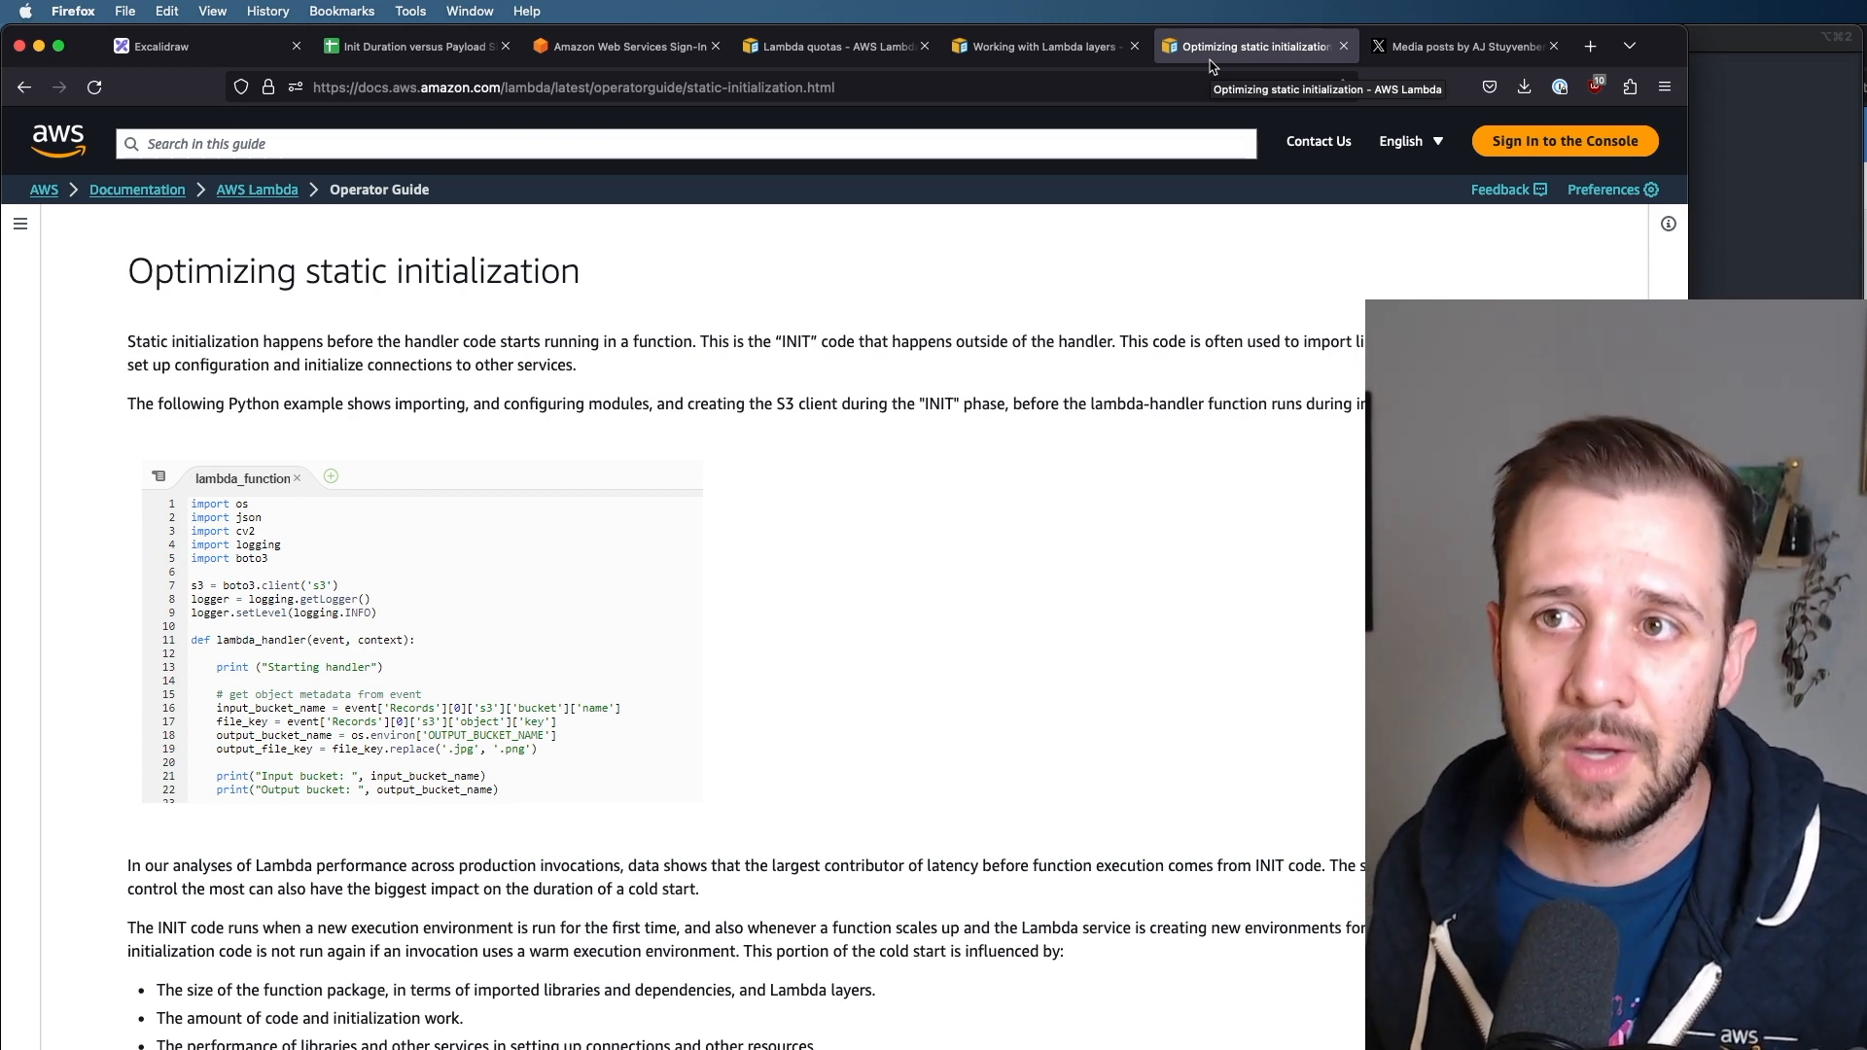
{"action": "left_click", "coordinate": [1464, 46]}
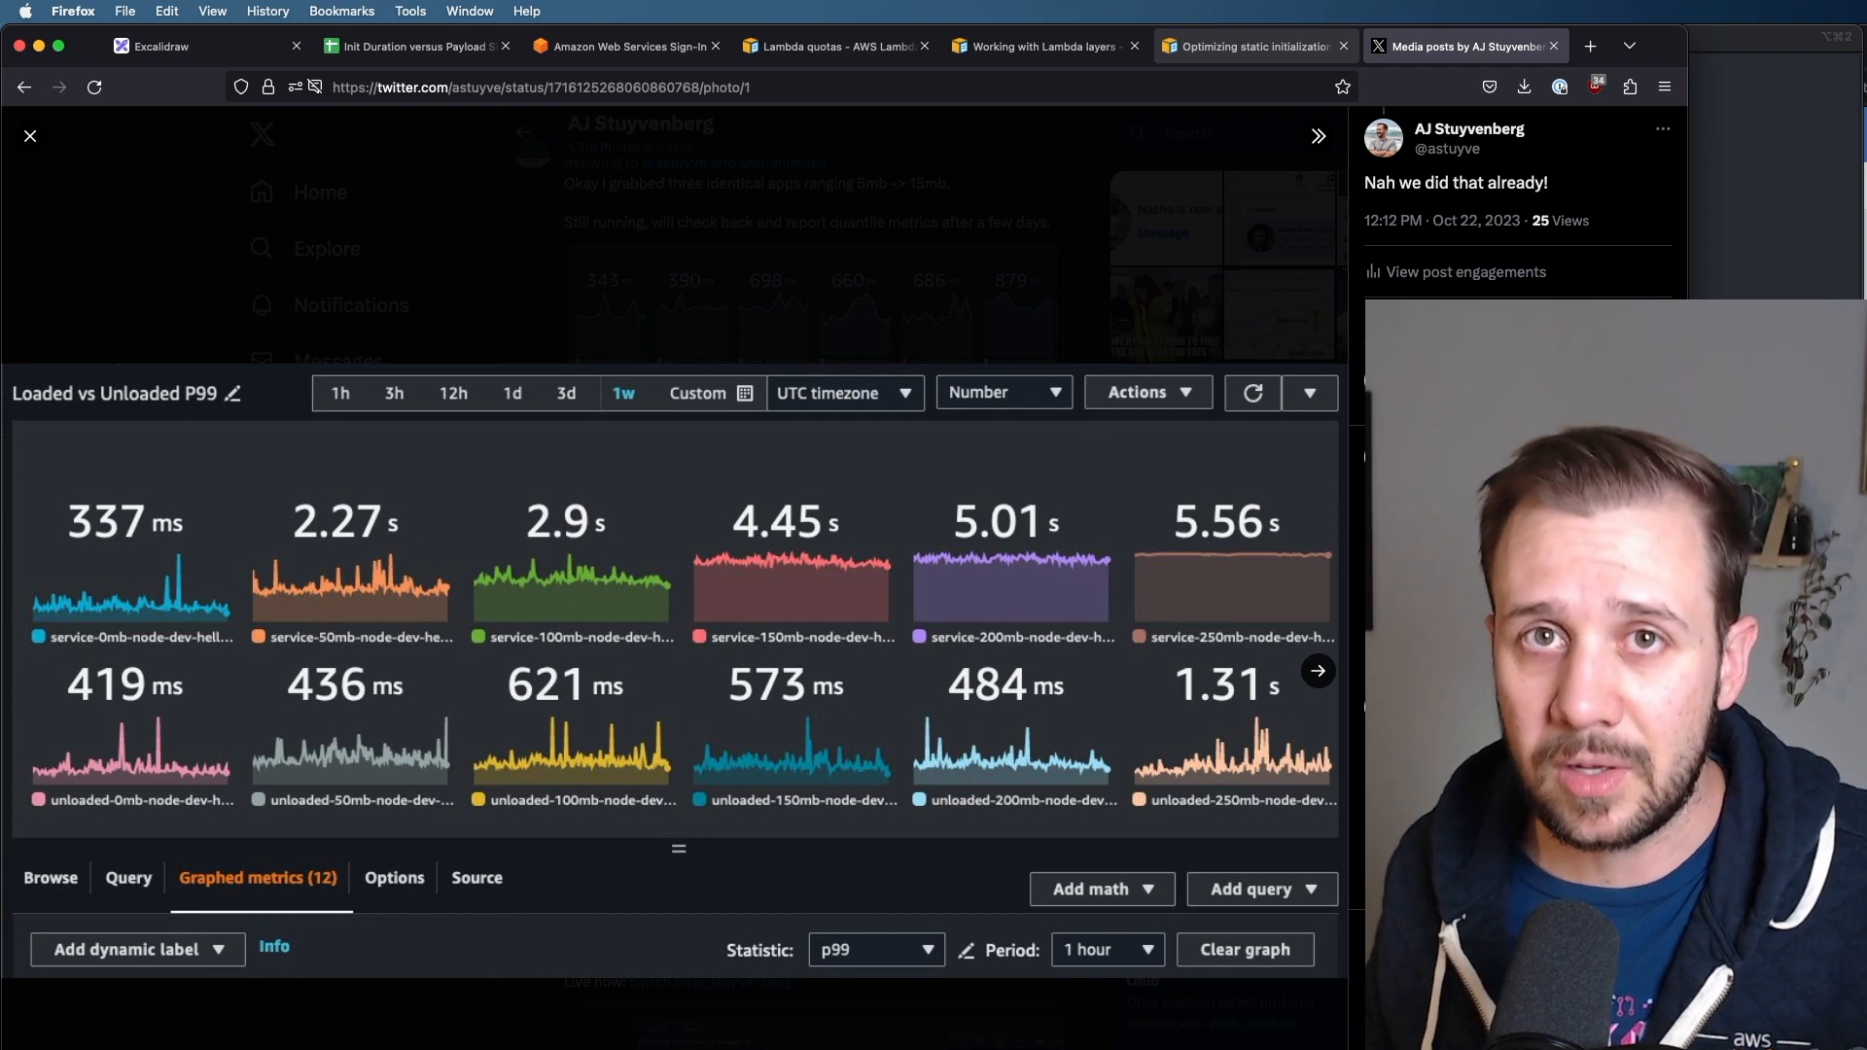
Step: Close the X benchmark post image to leave X
{"action": "left_click", "coordinate": [1317, 136]}
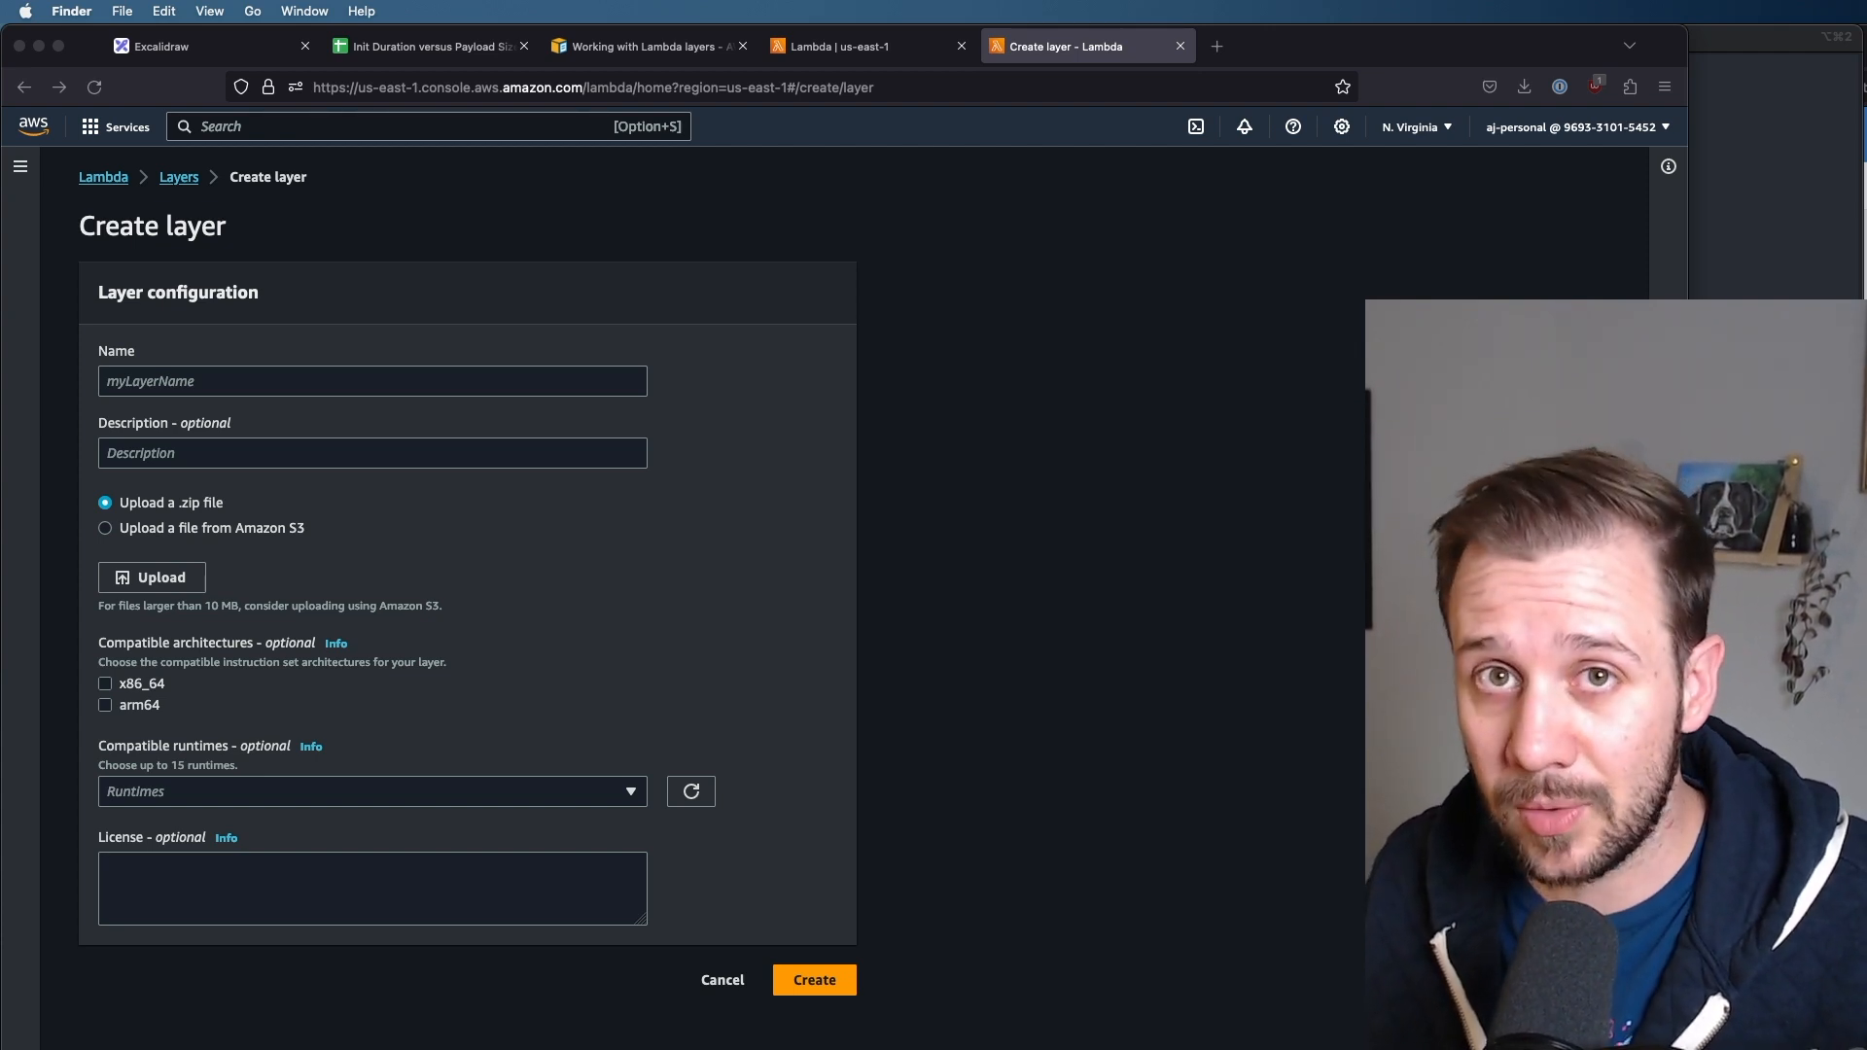
Step: Open service-5second-dev-hello, scroll its page, and return to the Code overview
{"action": "left_click", "coordinate": [863, 46]}
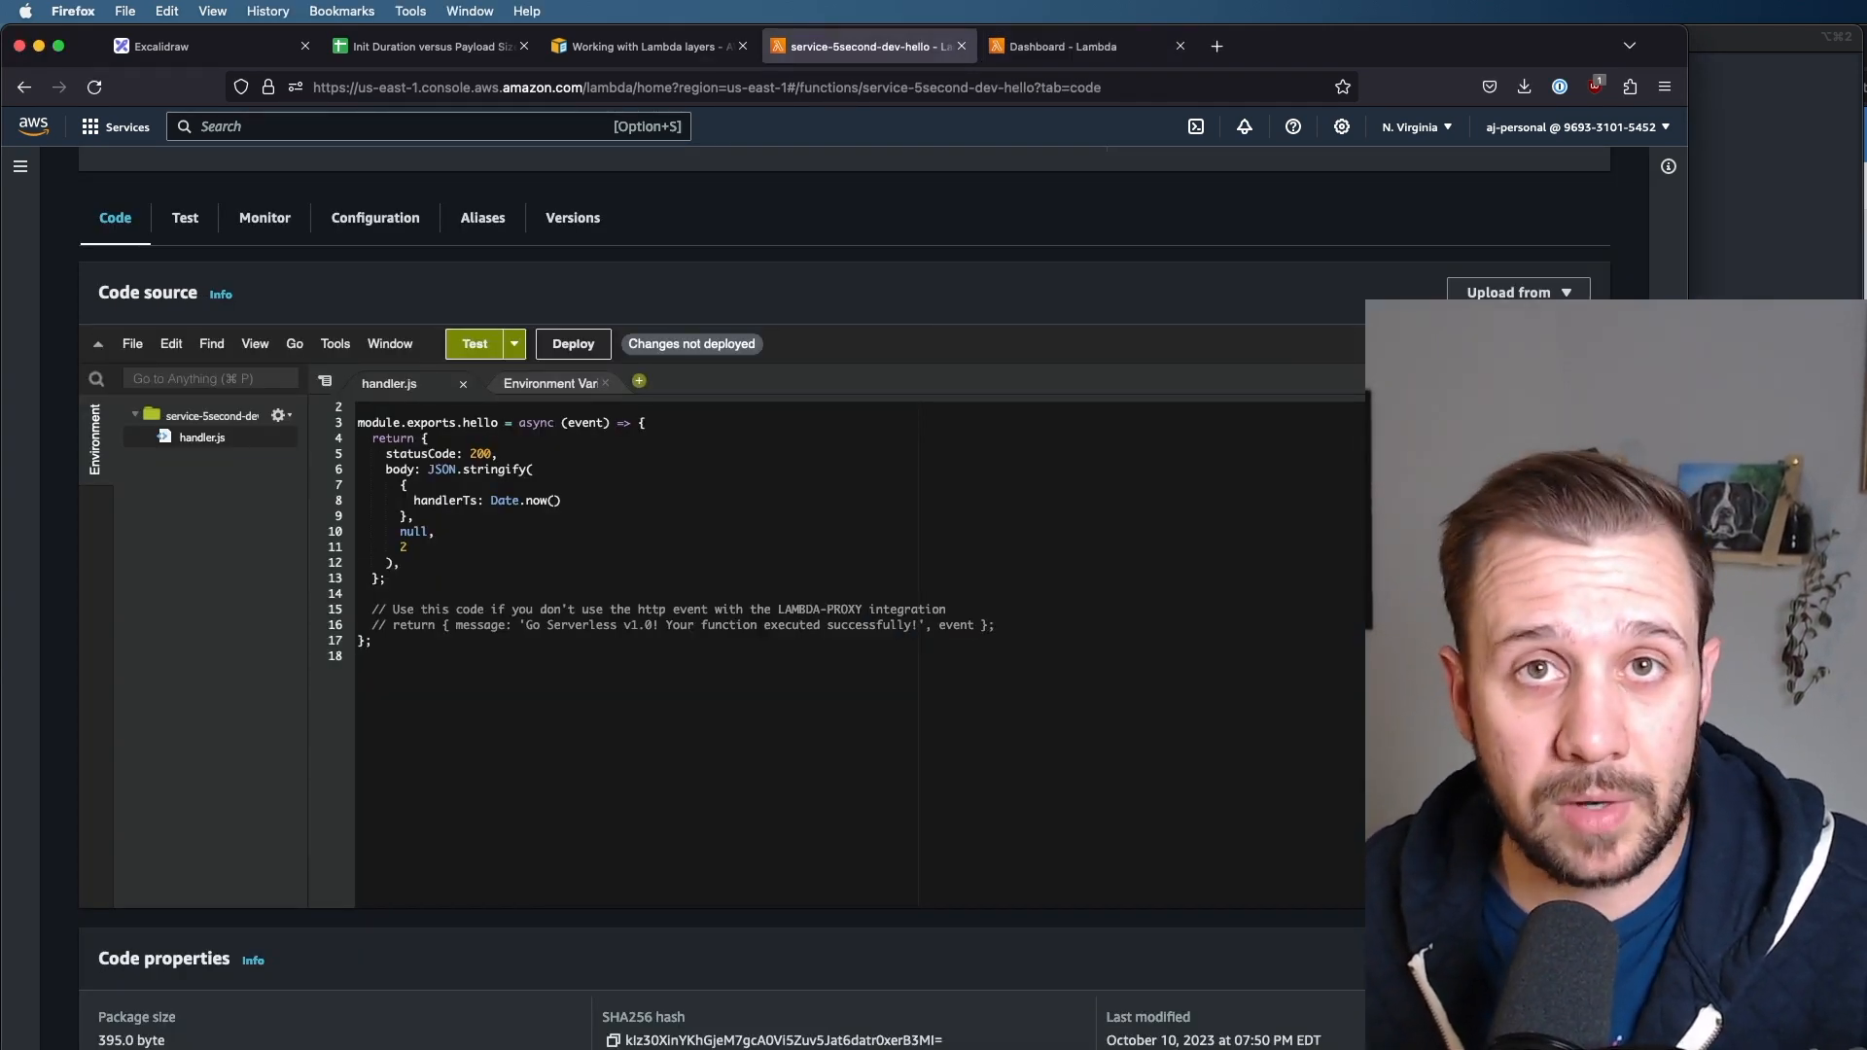
{"action": "scroll", "scroll_direction": "down", "scroll_amount": 3}
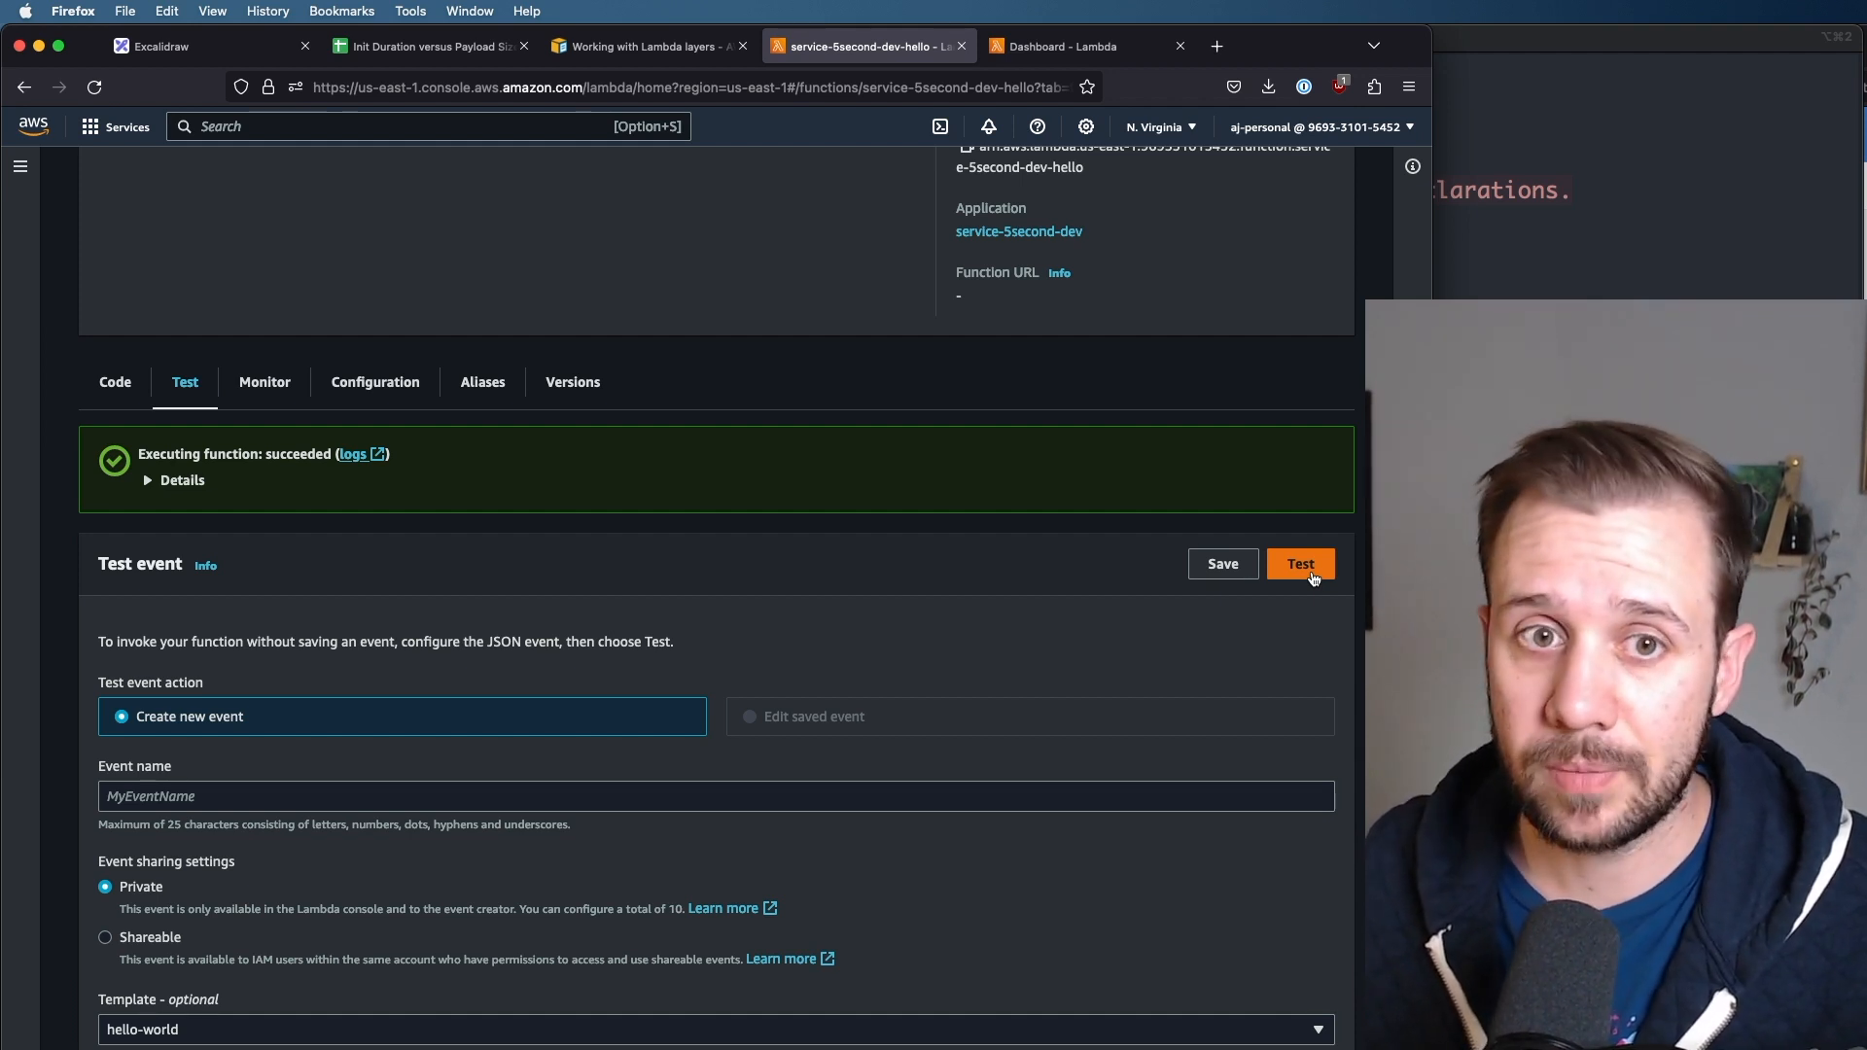
{"action": "left_click", "coordinate": [115, 381]}
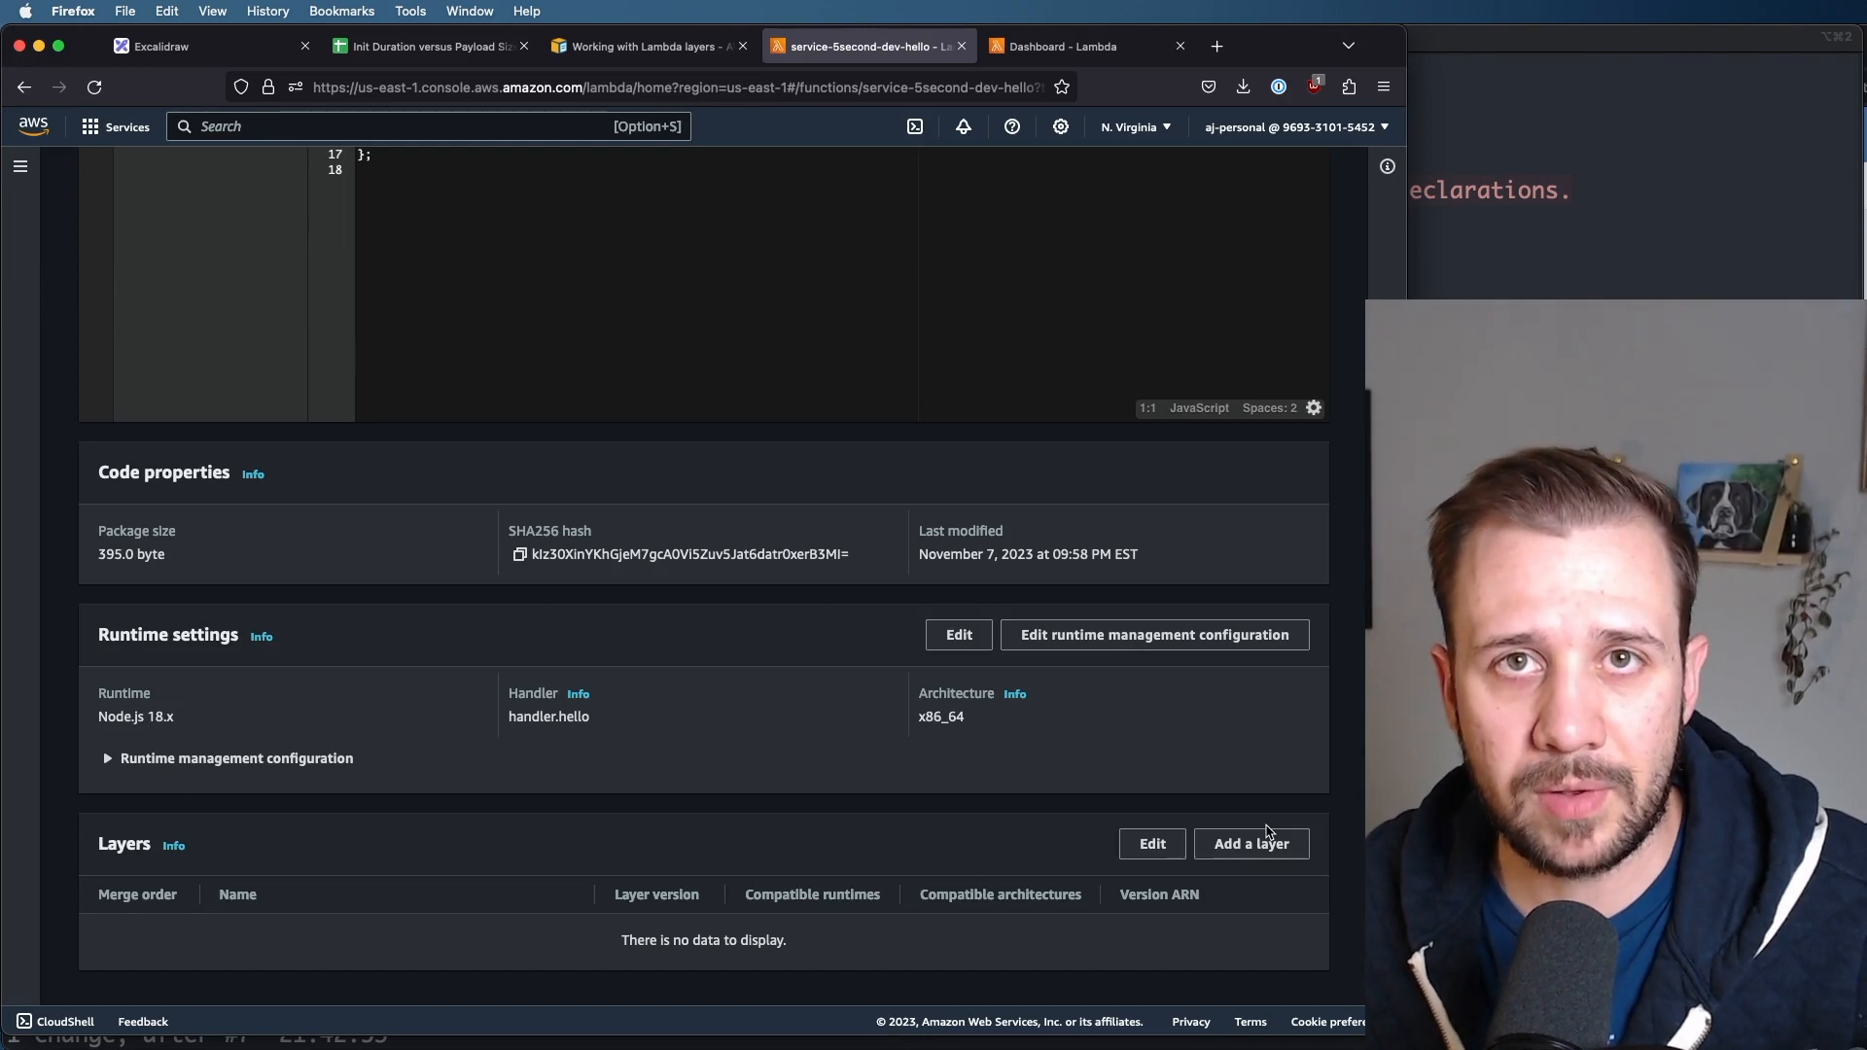
Step: Verify the Datadog-Extension-ARM:50 layer ARN, showing arm64 as its only architecture
{"action": "left_click", "coordinate": [1251, 843]}
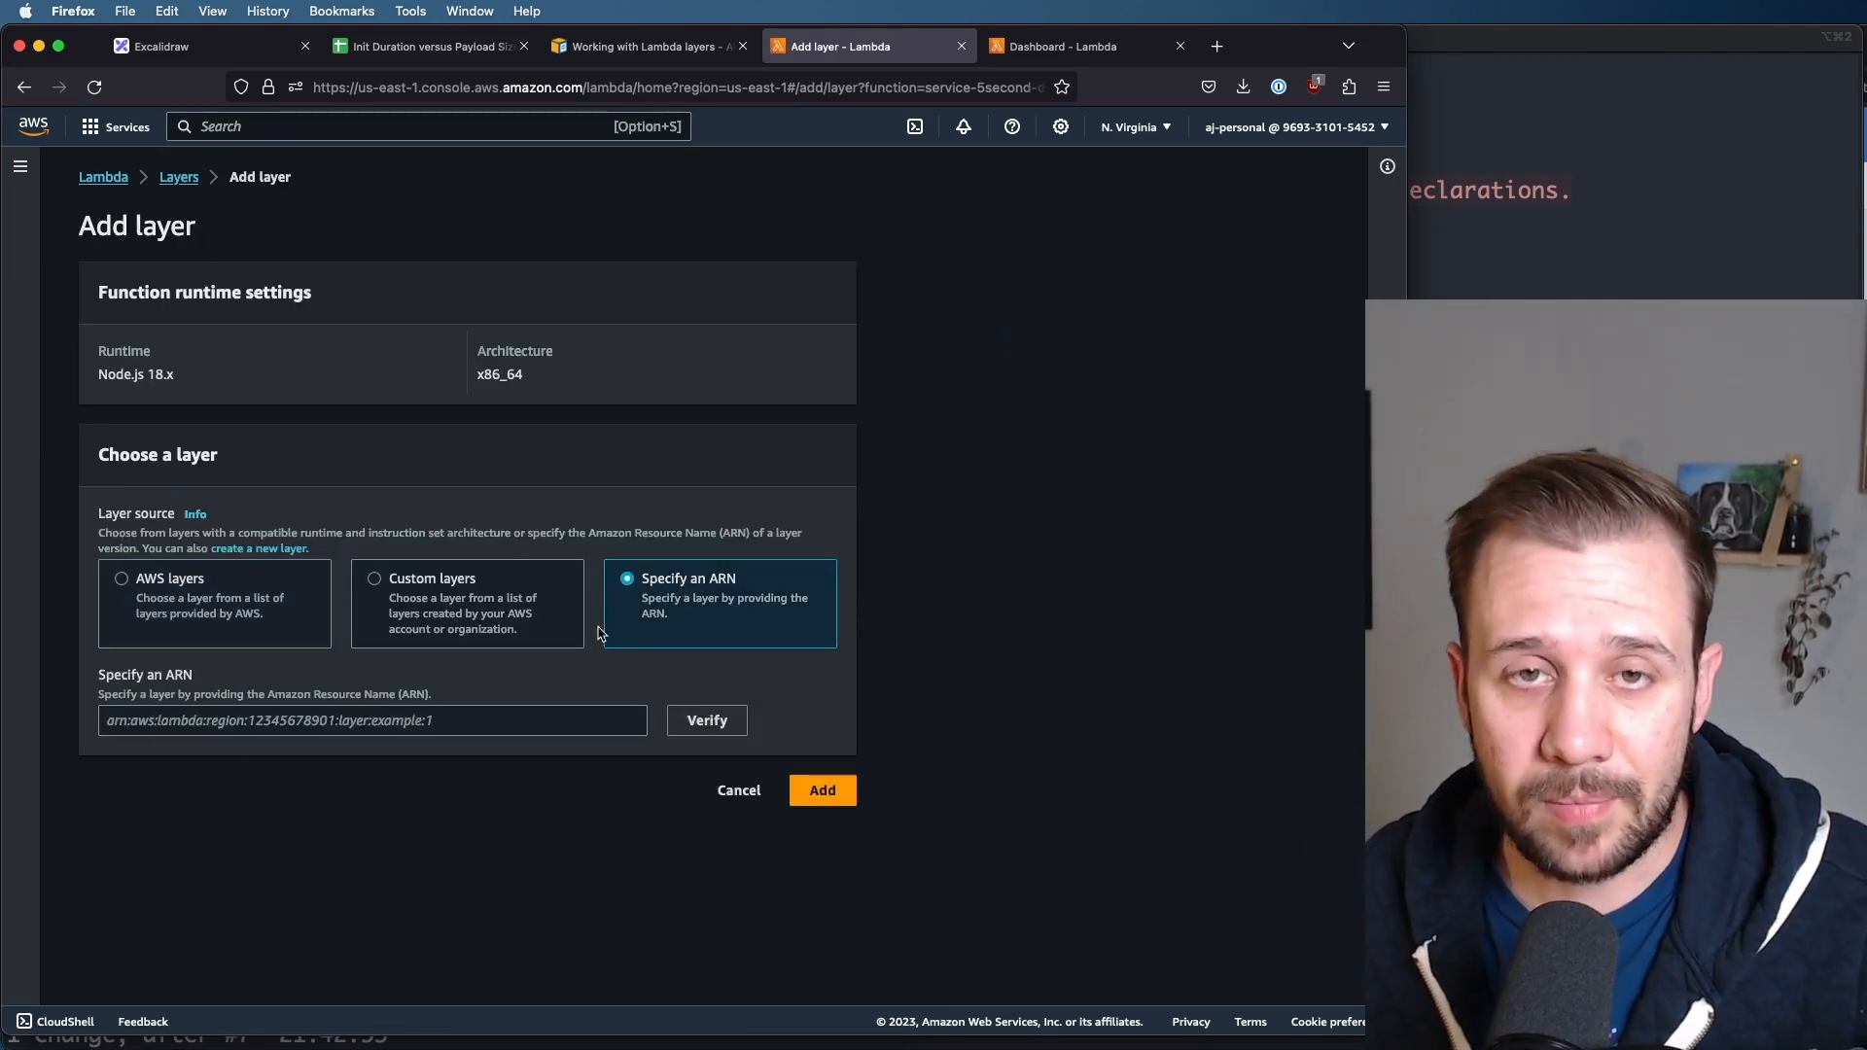
{"action": "type", "text": "arn:aws:lambda:us-east-1:464622532012:layer:Datadog-Extension-ARM:50"}
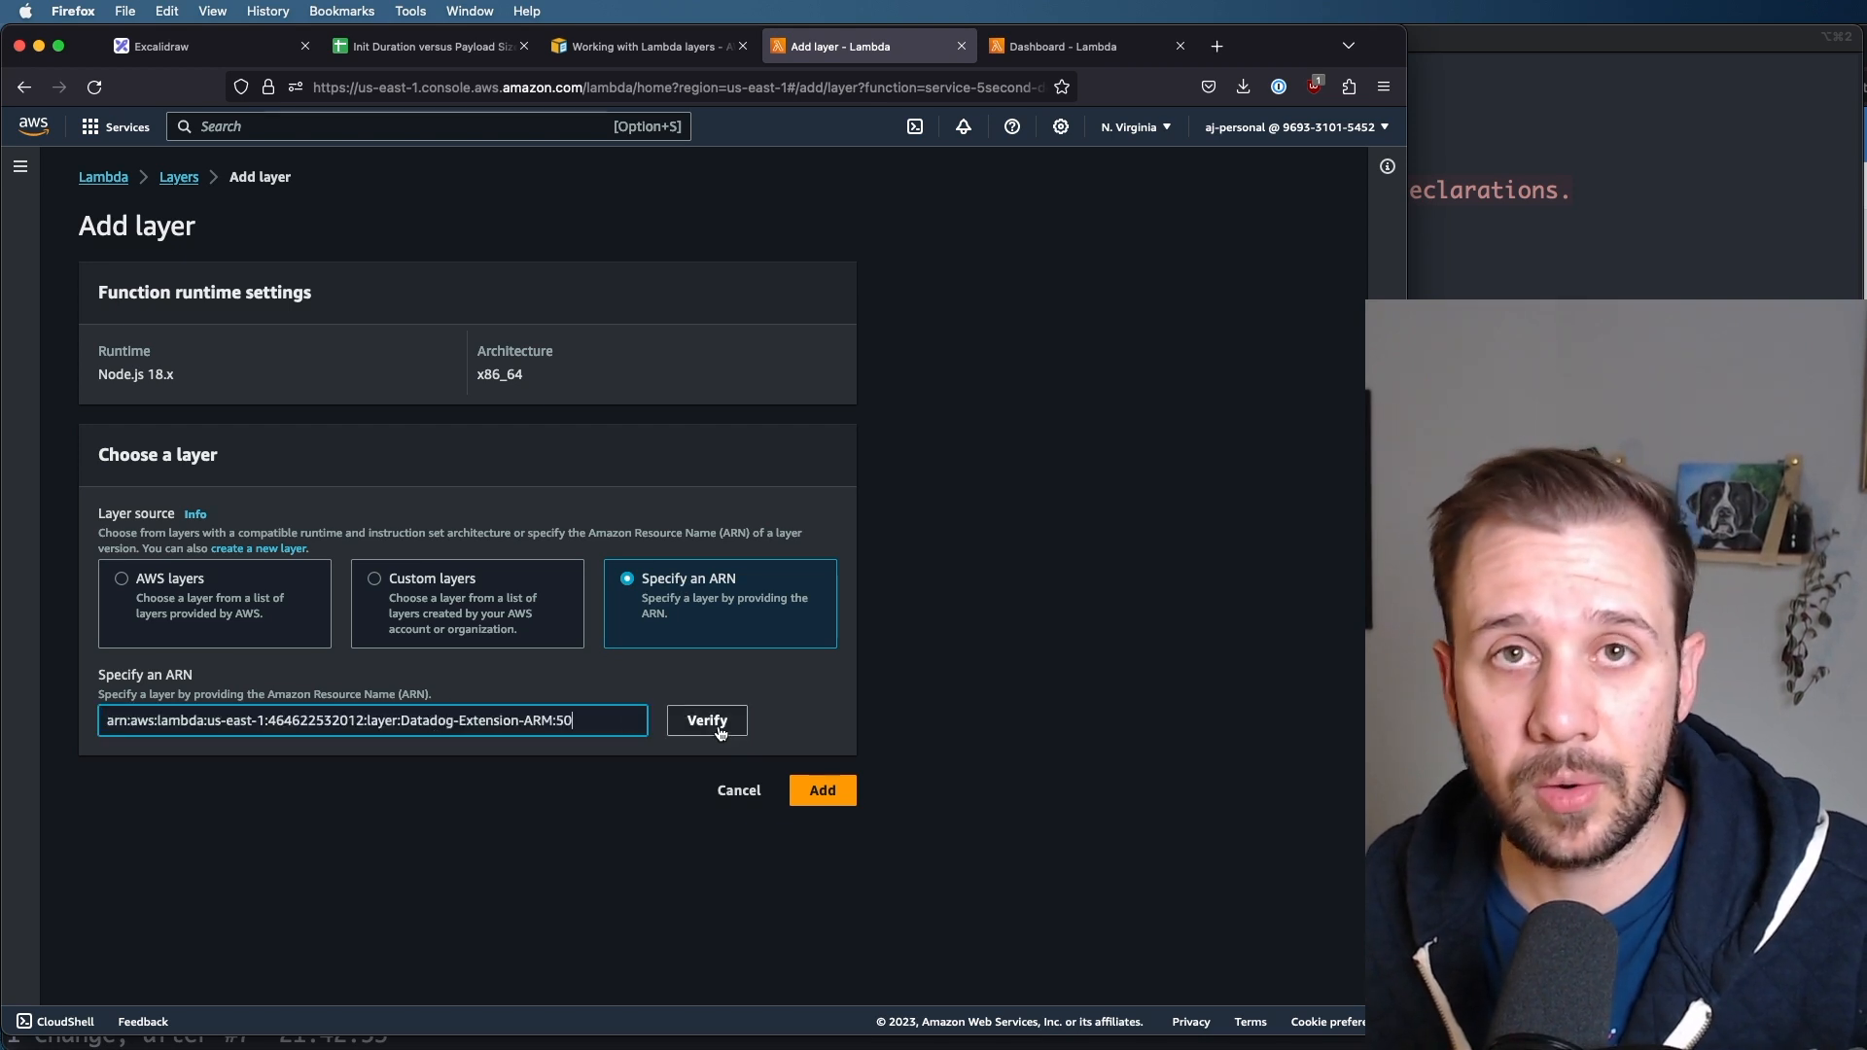
{"action": "left_click", "coordinate": [706, 721]}
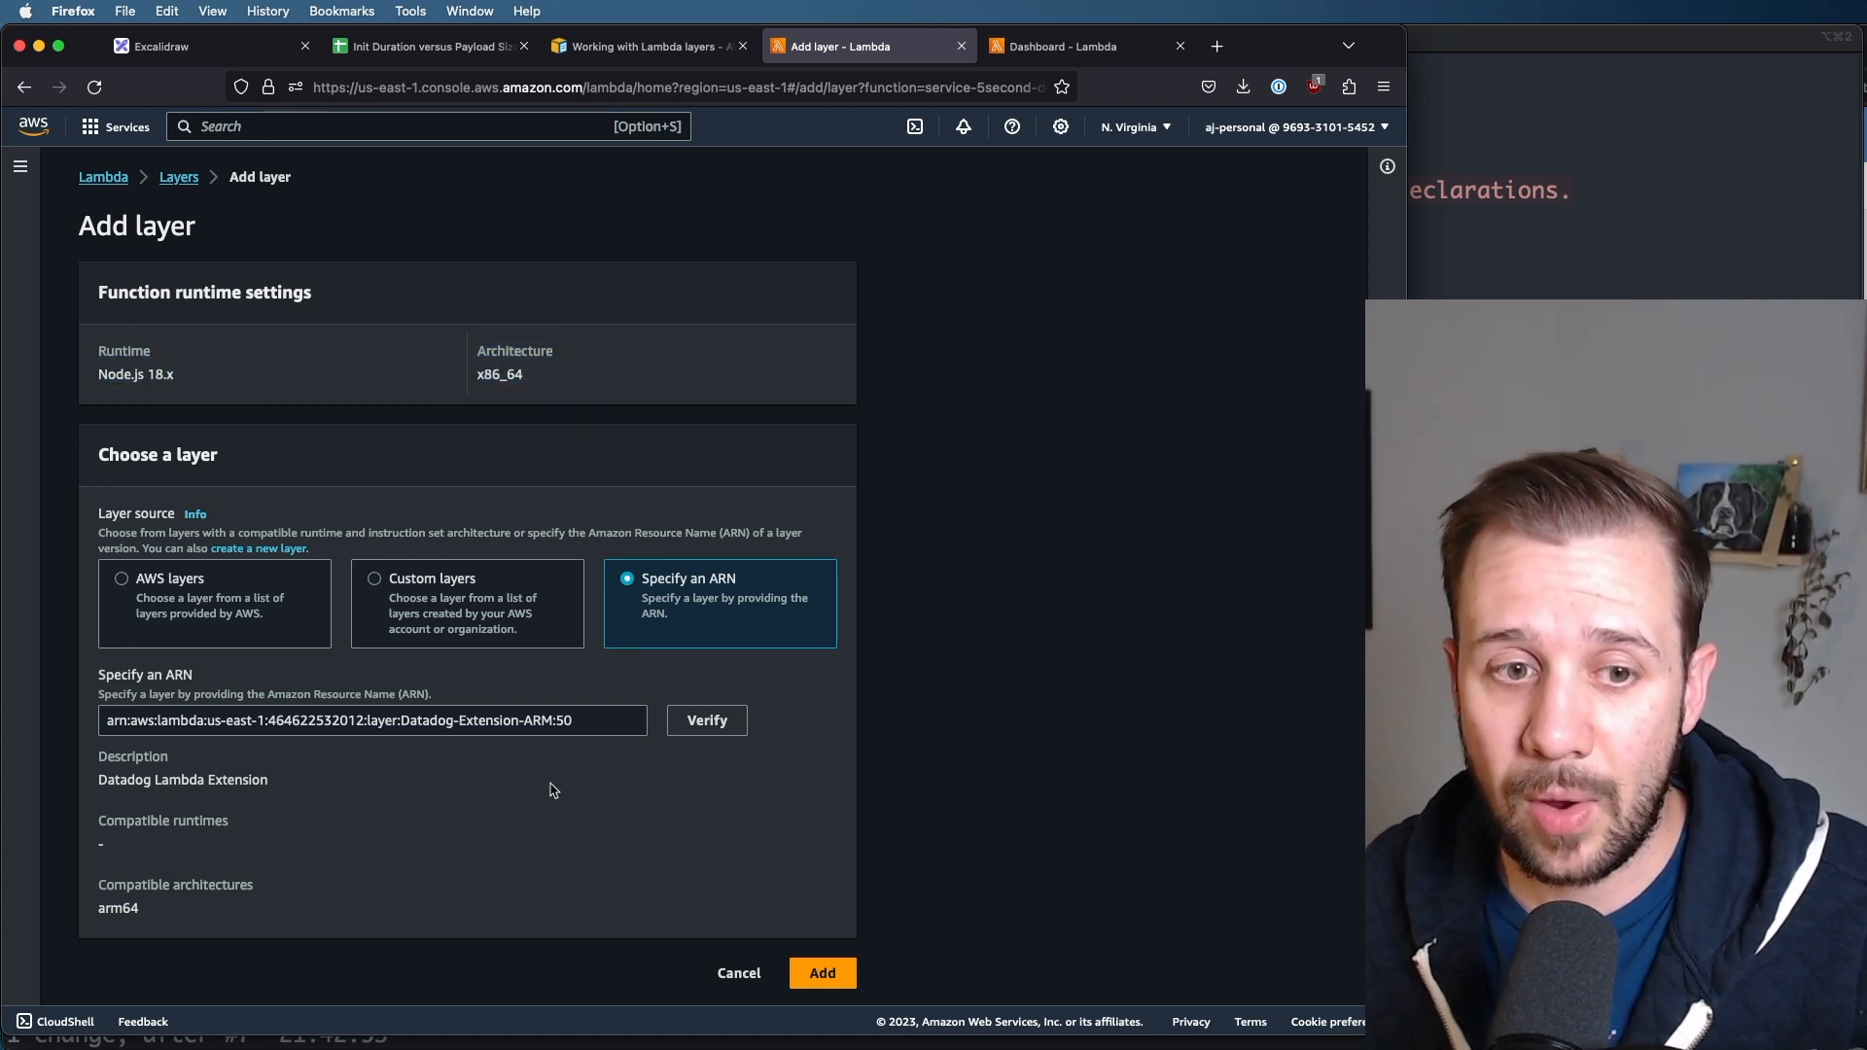
{"action": "double_click", "coordinate": [116, 907]}
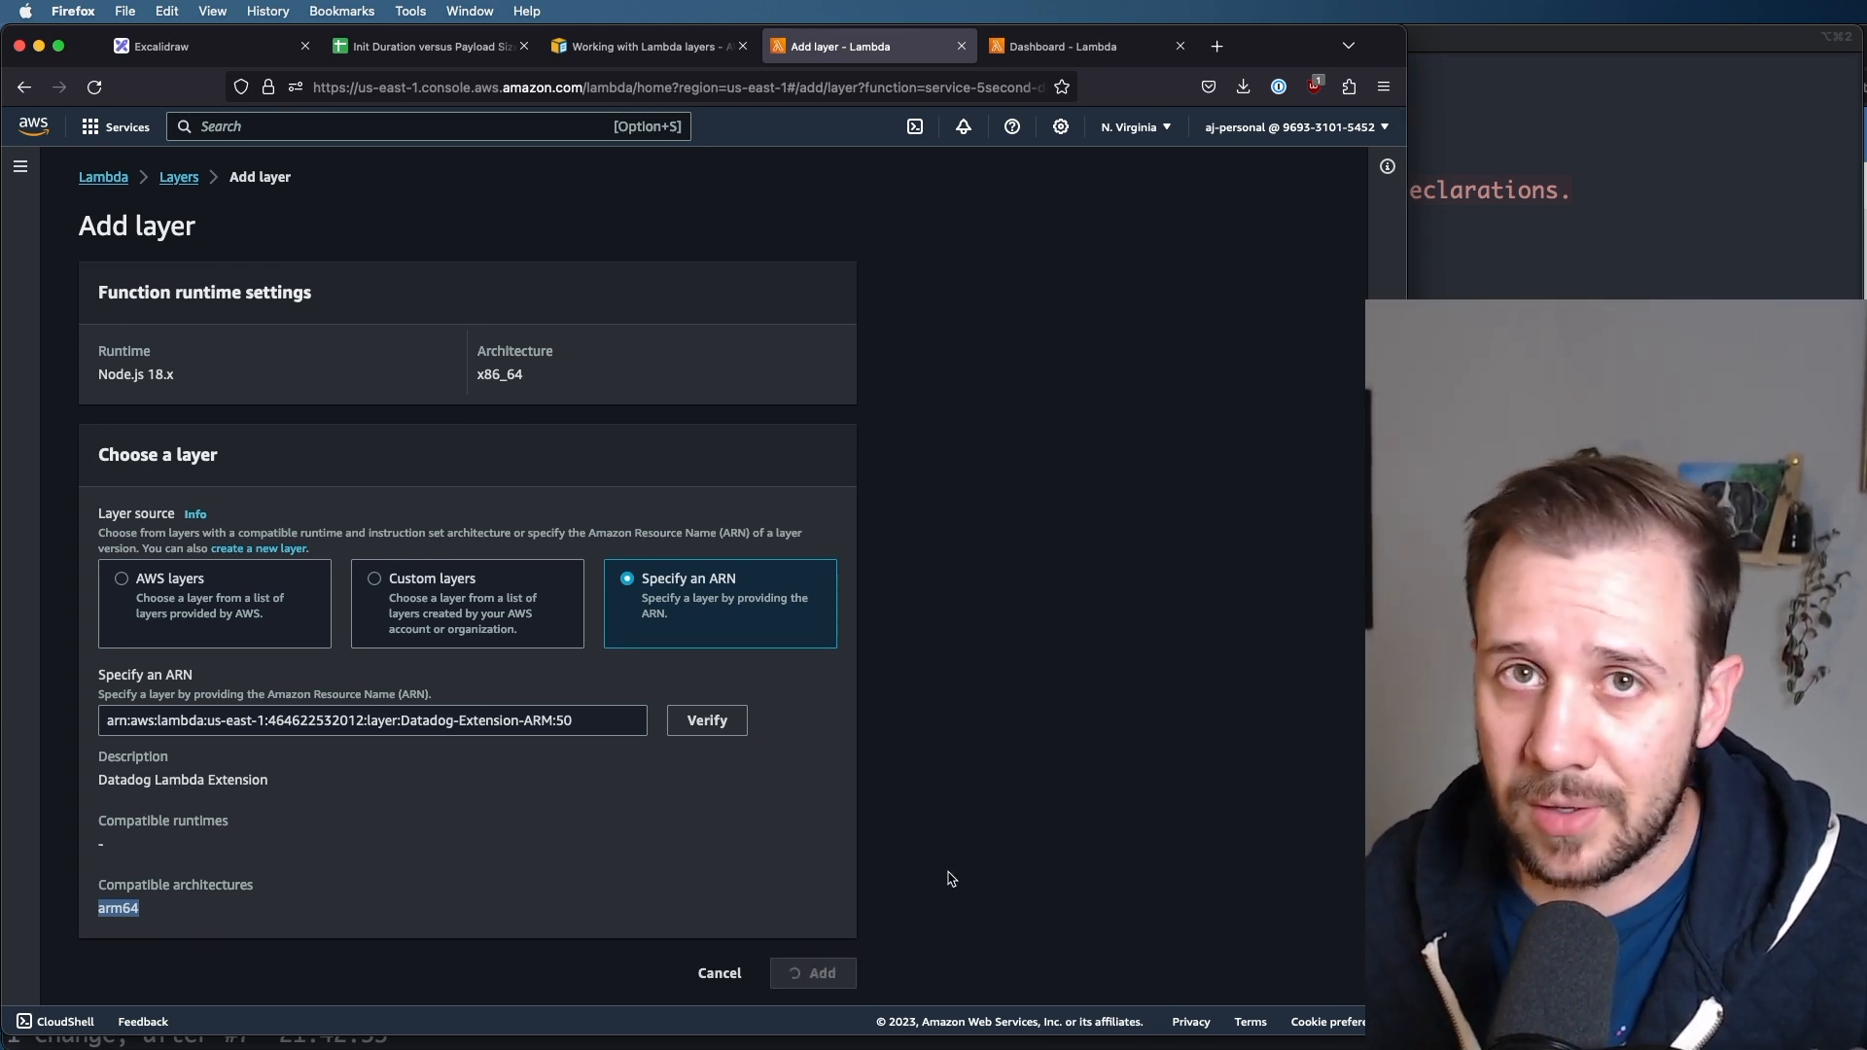
Step: Attach the arm64 Datadog-Extension-ARM:50 layer to service-5second-dev-hello and open Test
{"action": "left_click", "coordinate": [821, 972]}
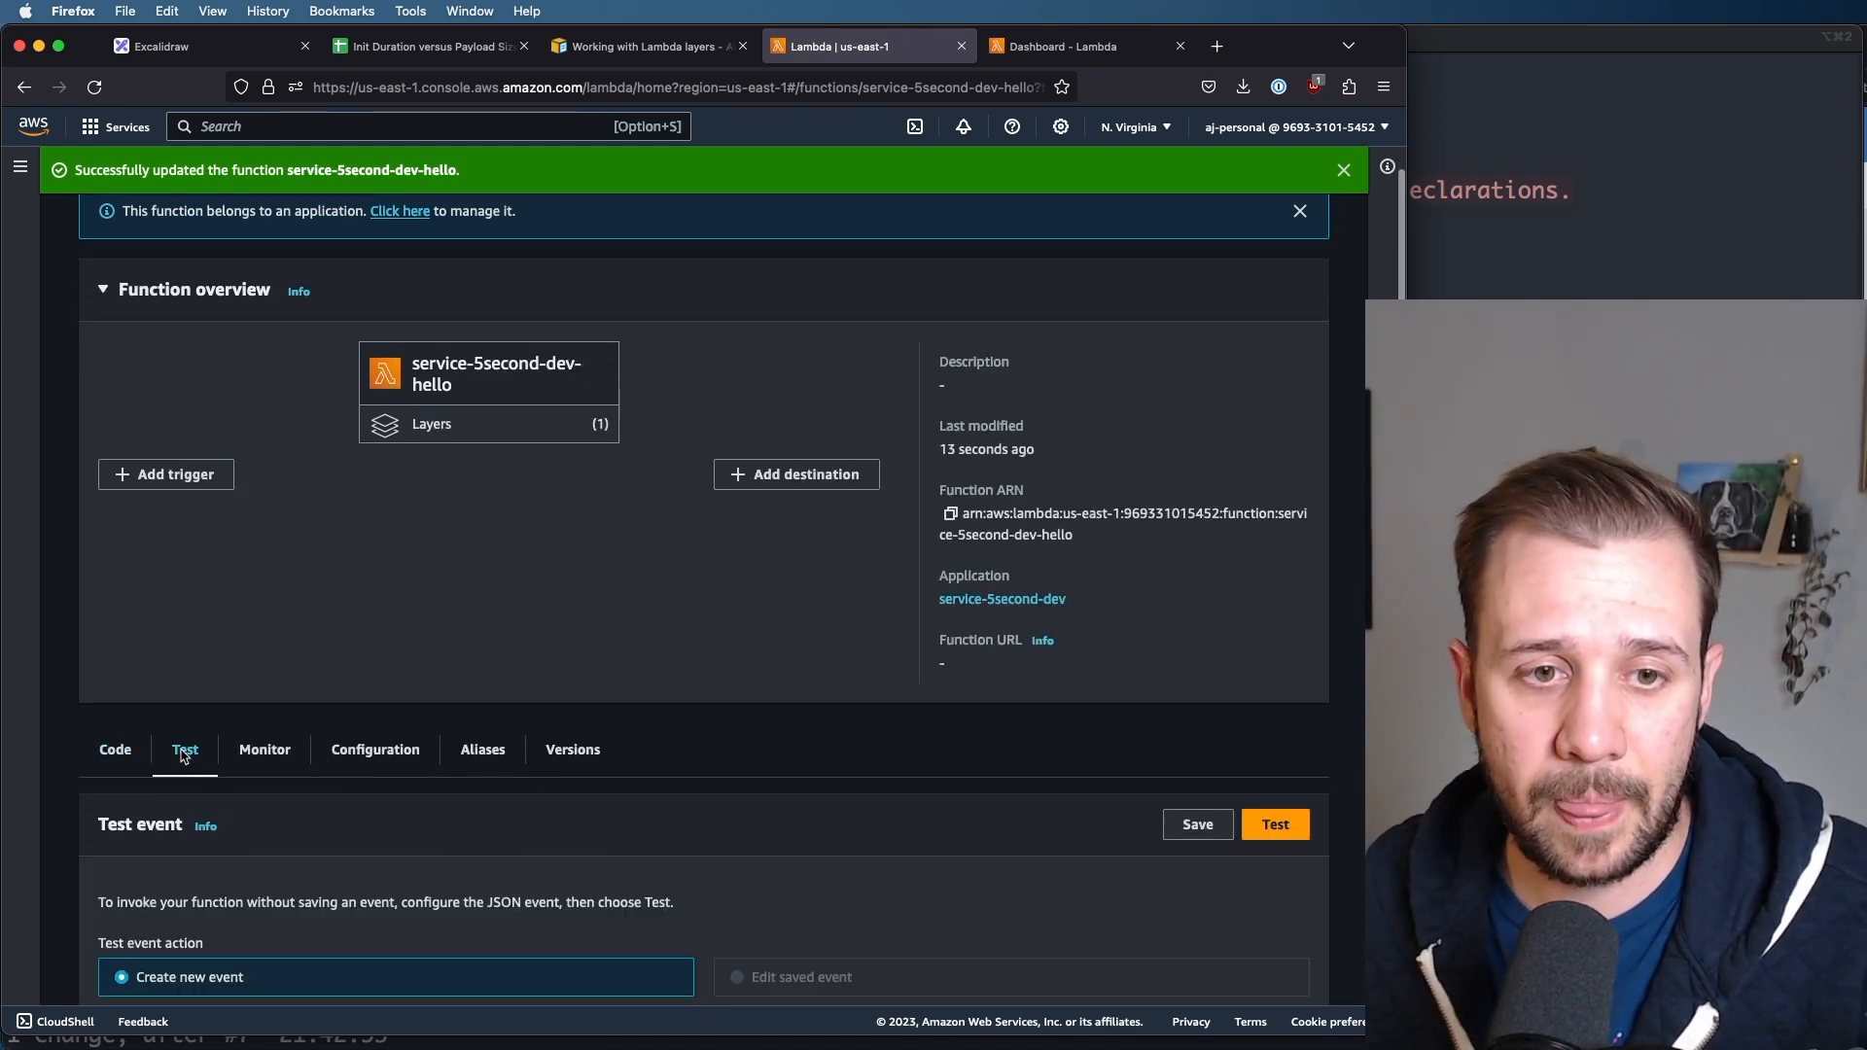
{"action": "left_click", "coordinate": [1273, 822]}
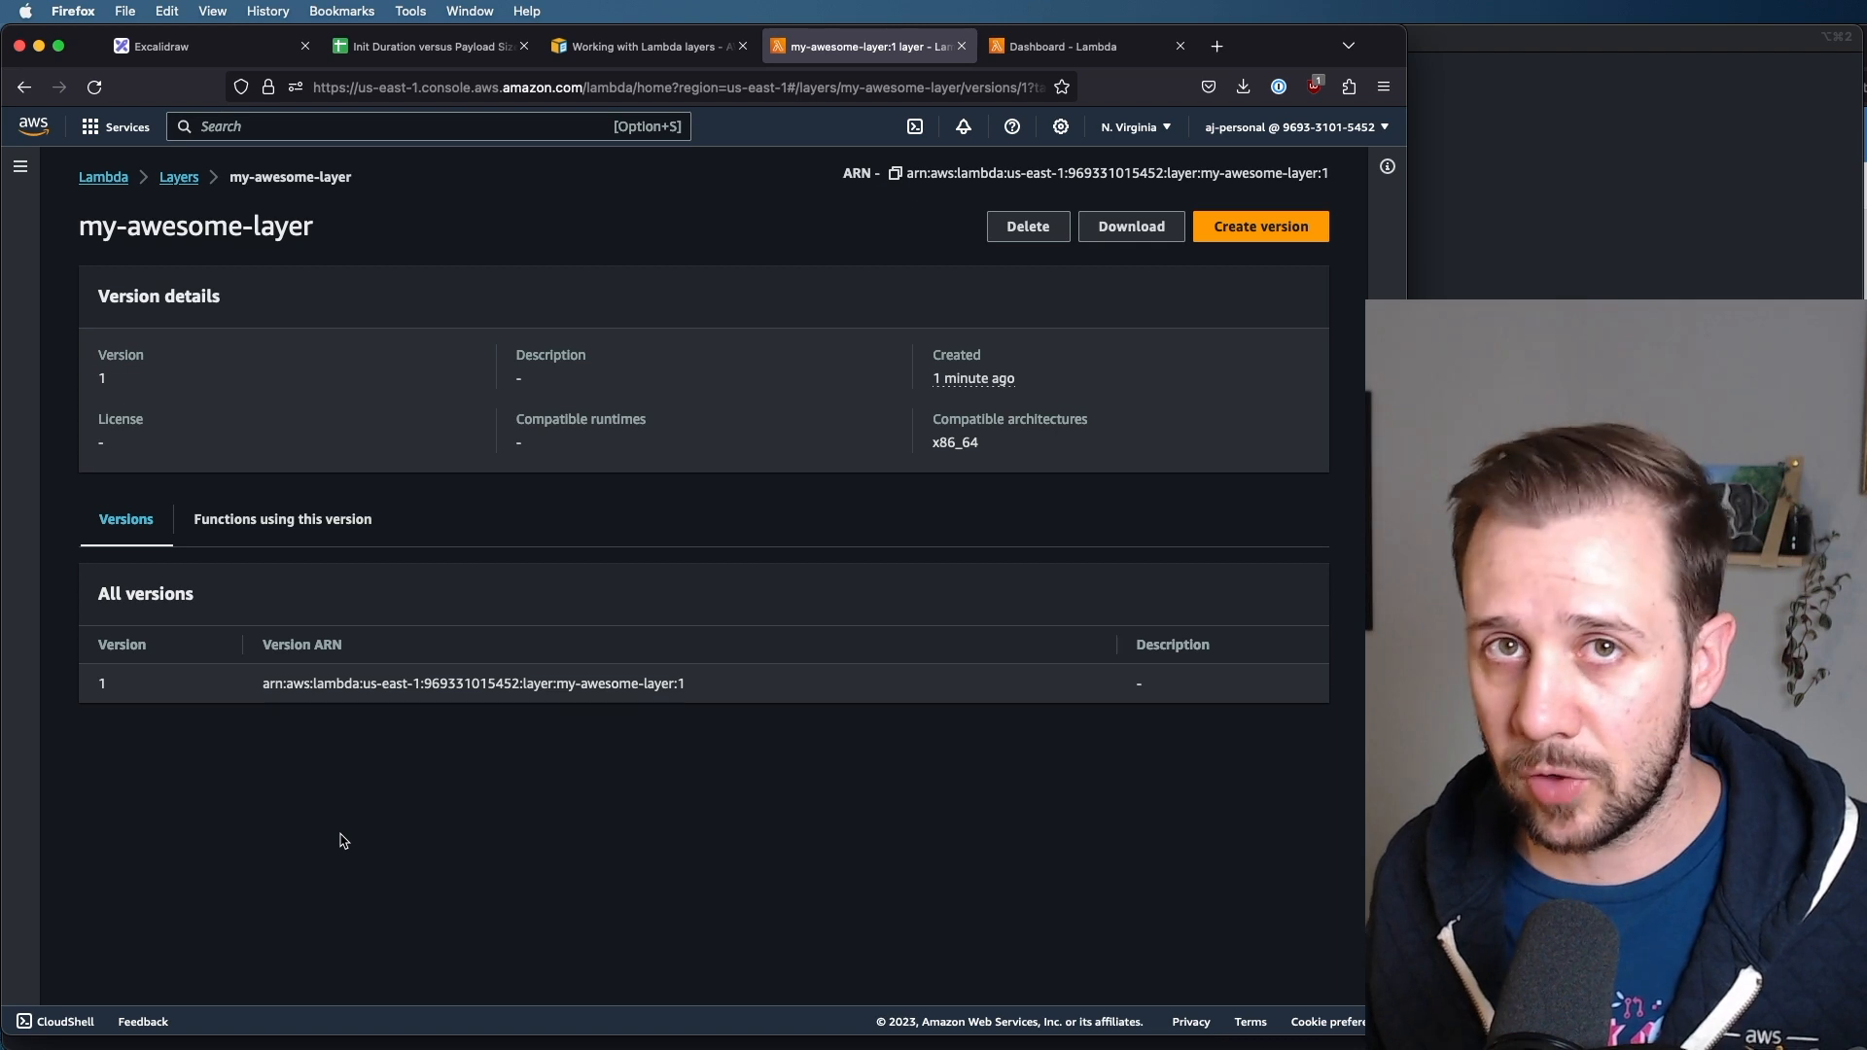
Step: Create version 2 of my-awesome-layer from the uploaded service-0mb-node.zip
{"action": "left_click", "coordinate": [1259, 227]}
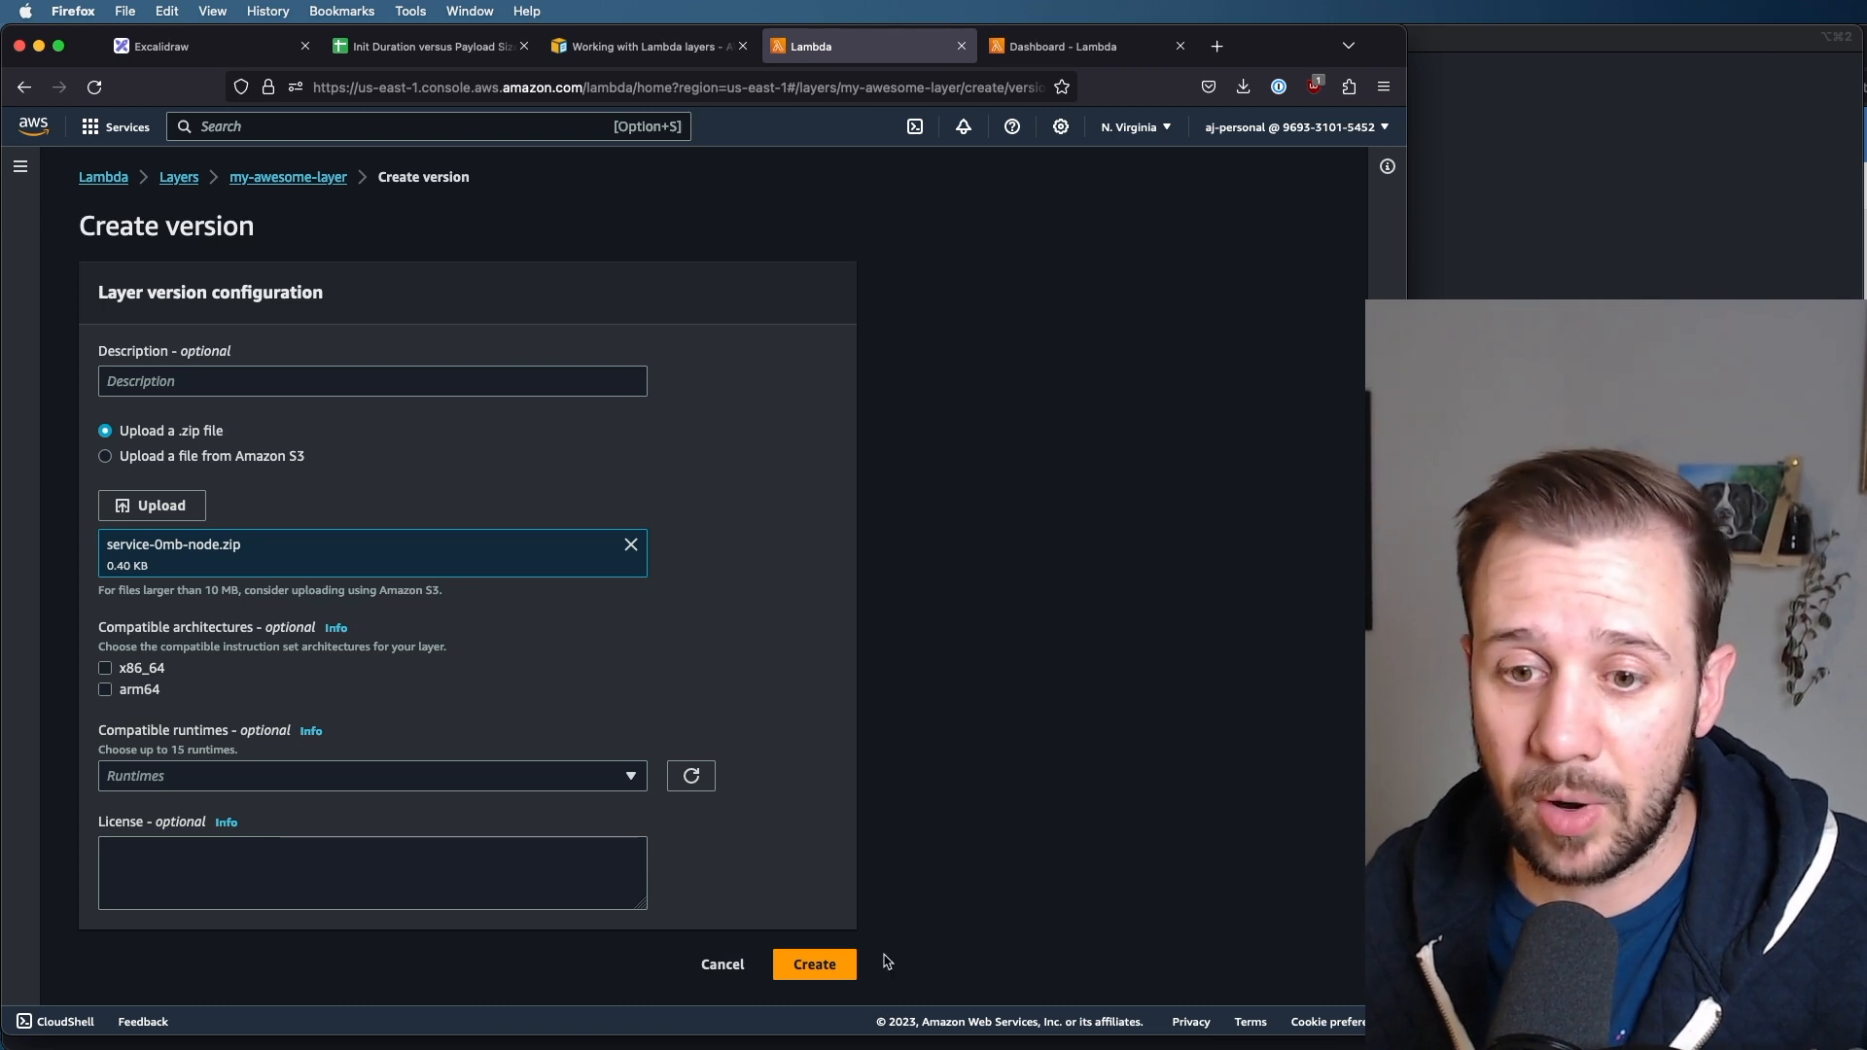
{"action": "left_click", "coordinate": [815, 965]}
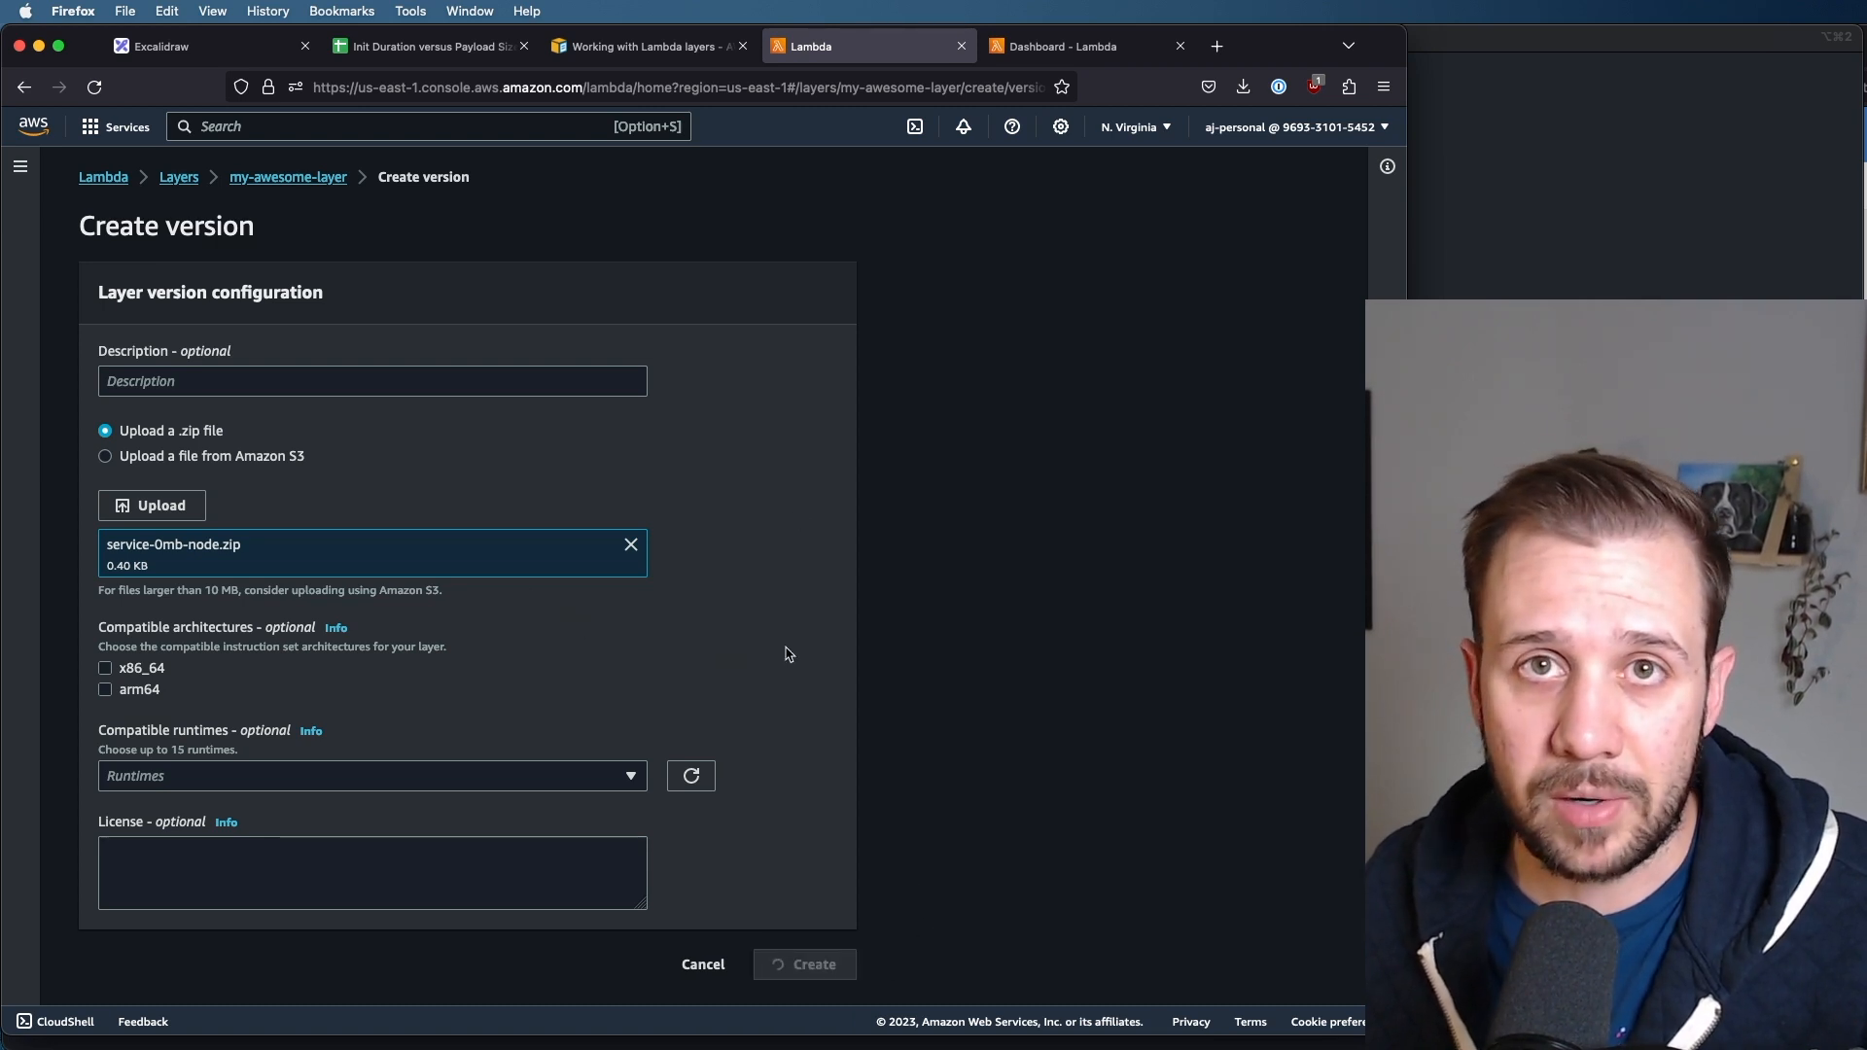
{"action": "mouse_move", "coordinate": [902, 636]}
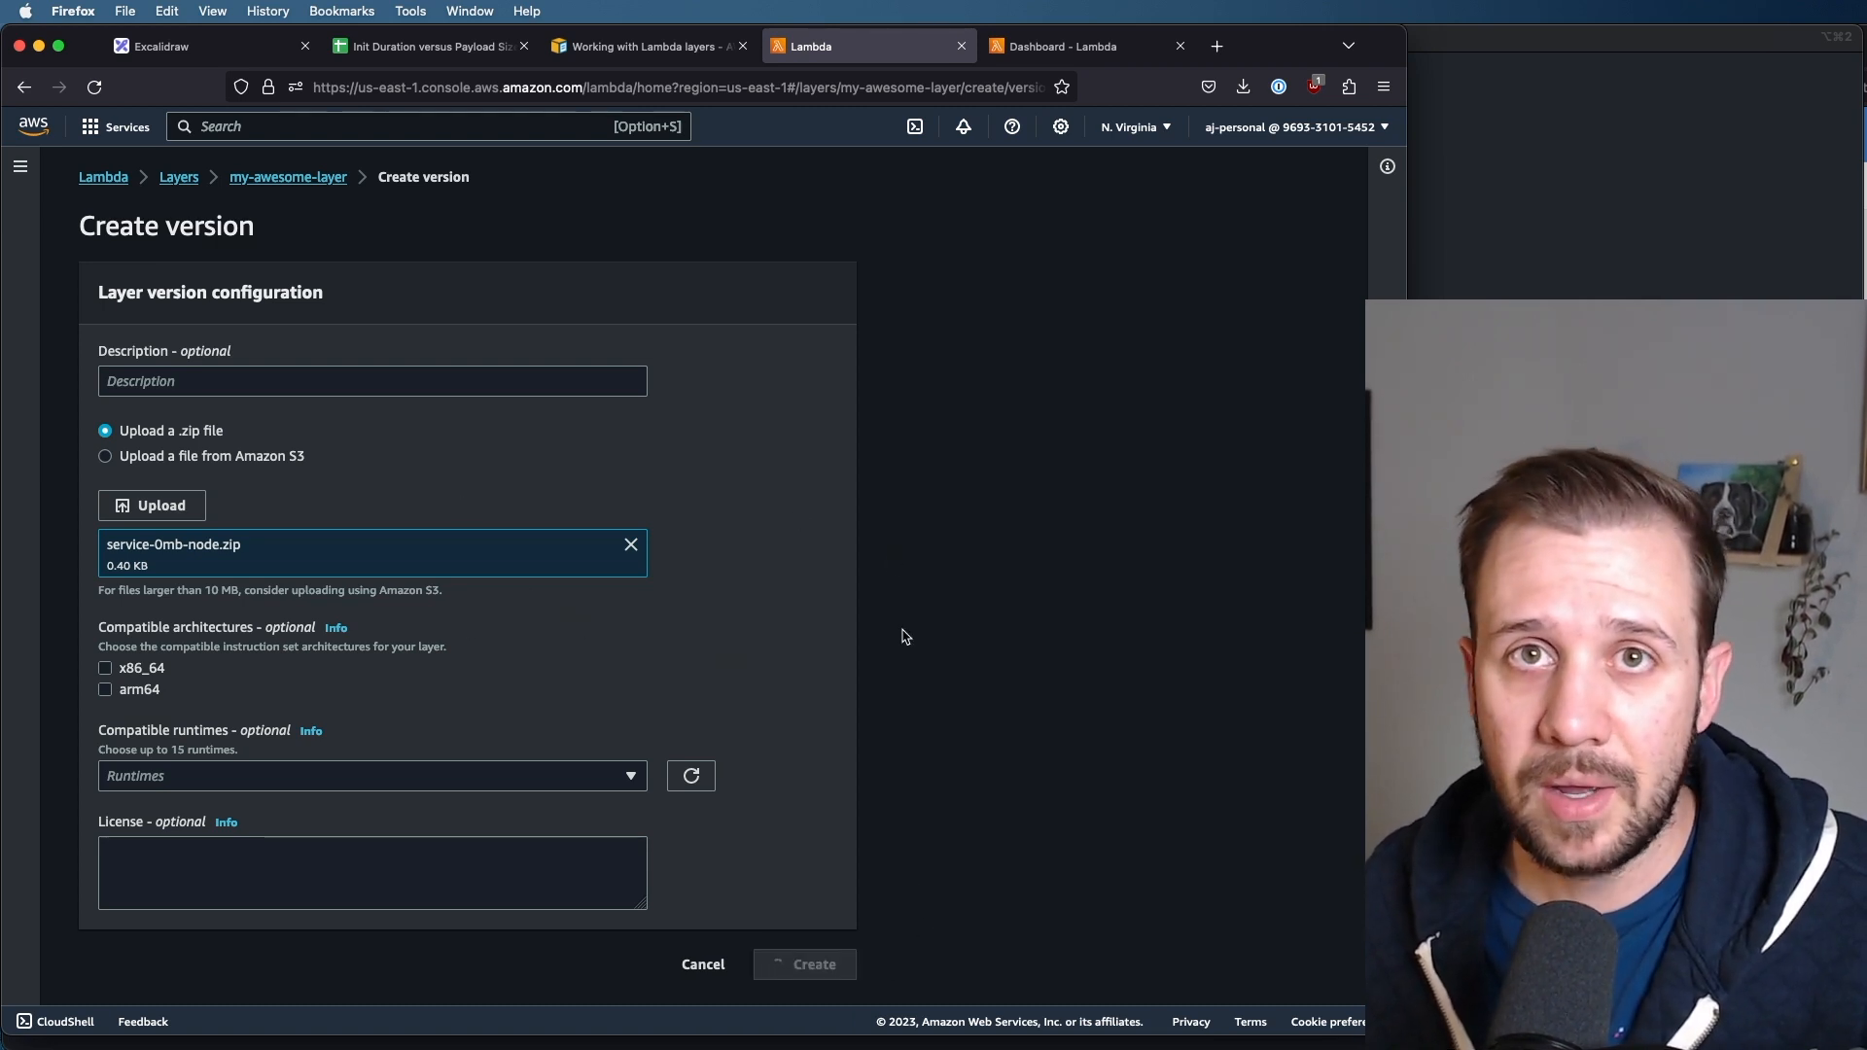
{"action": "left_click", "coordinate": [804, 964]}
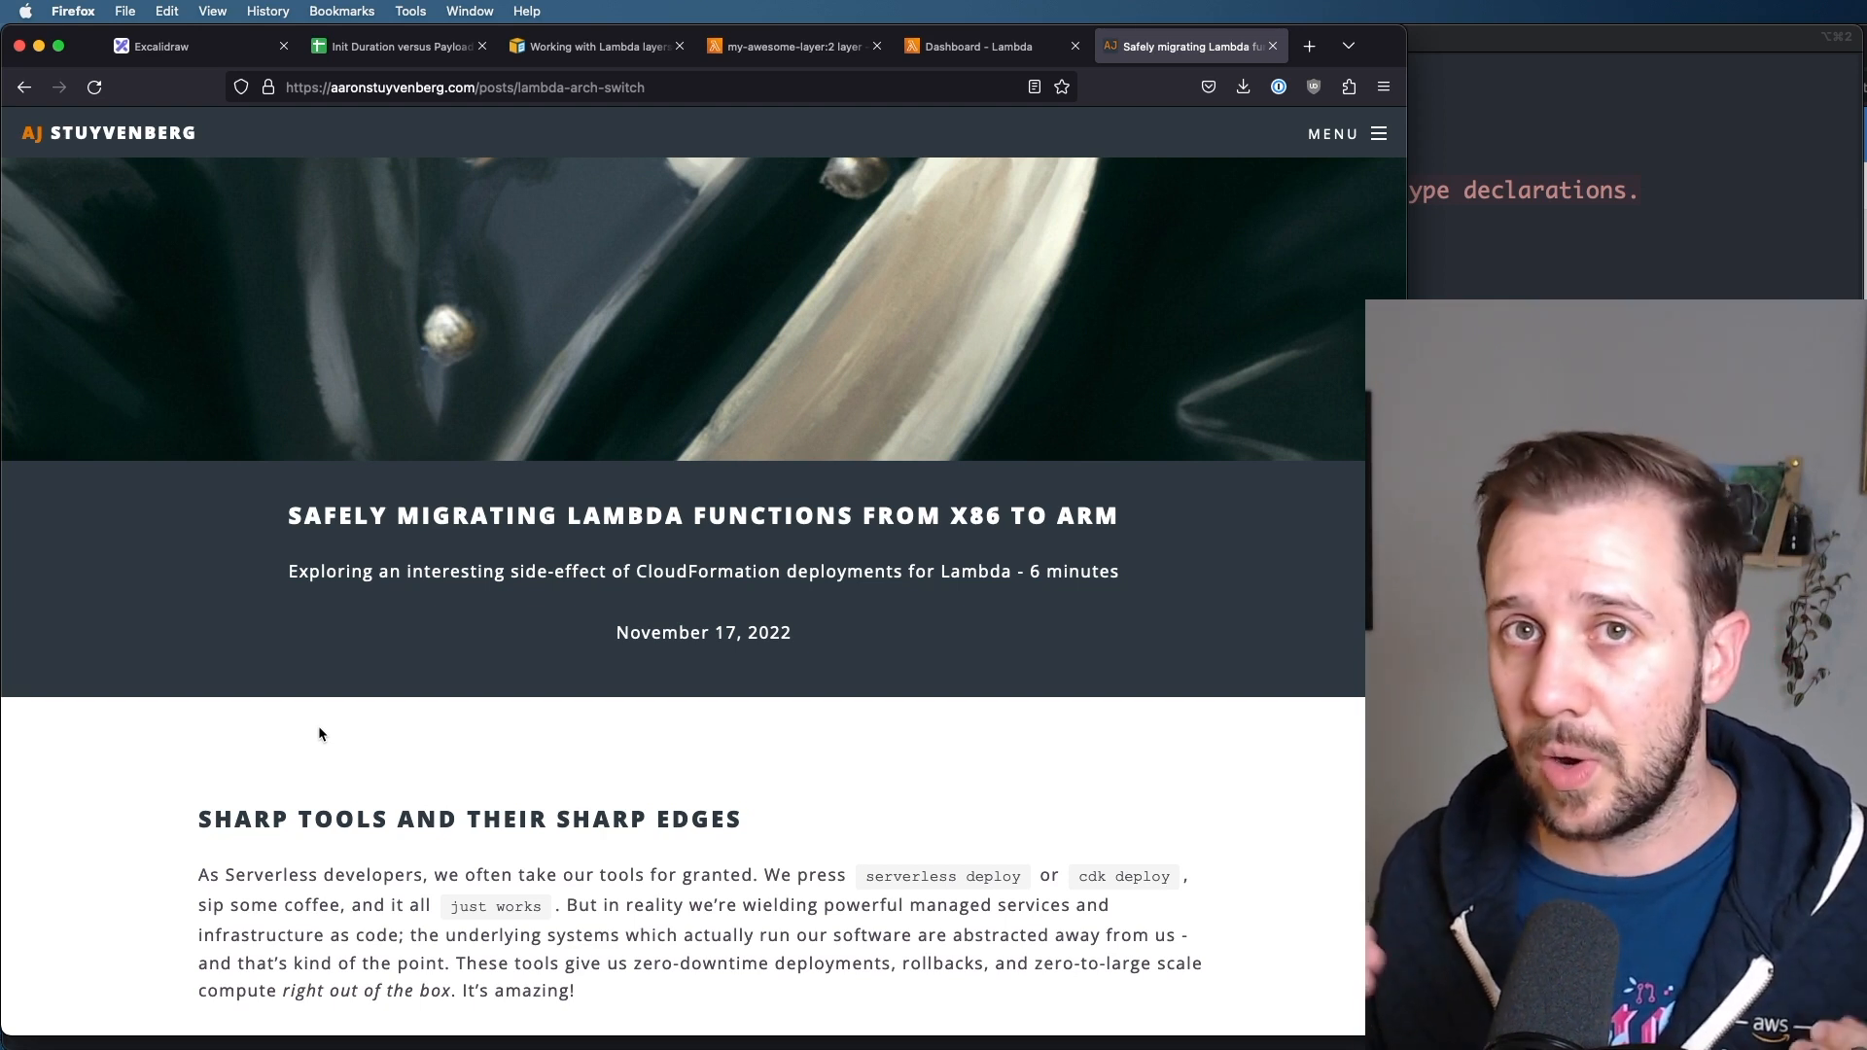
Step: Scroll through the x86-to-ARM migration blog post
{"action": "scroll", "scroll_direction": "down", "scroll_amount": 3}
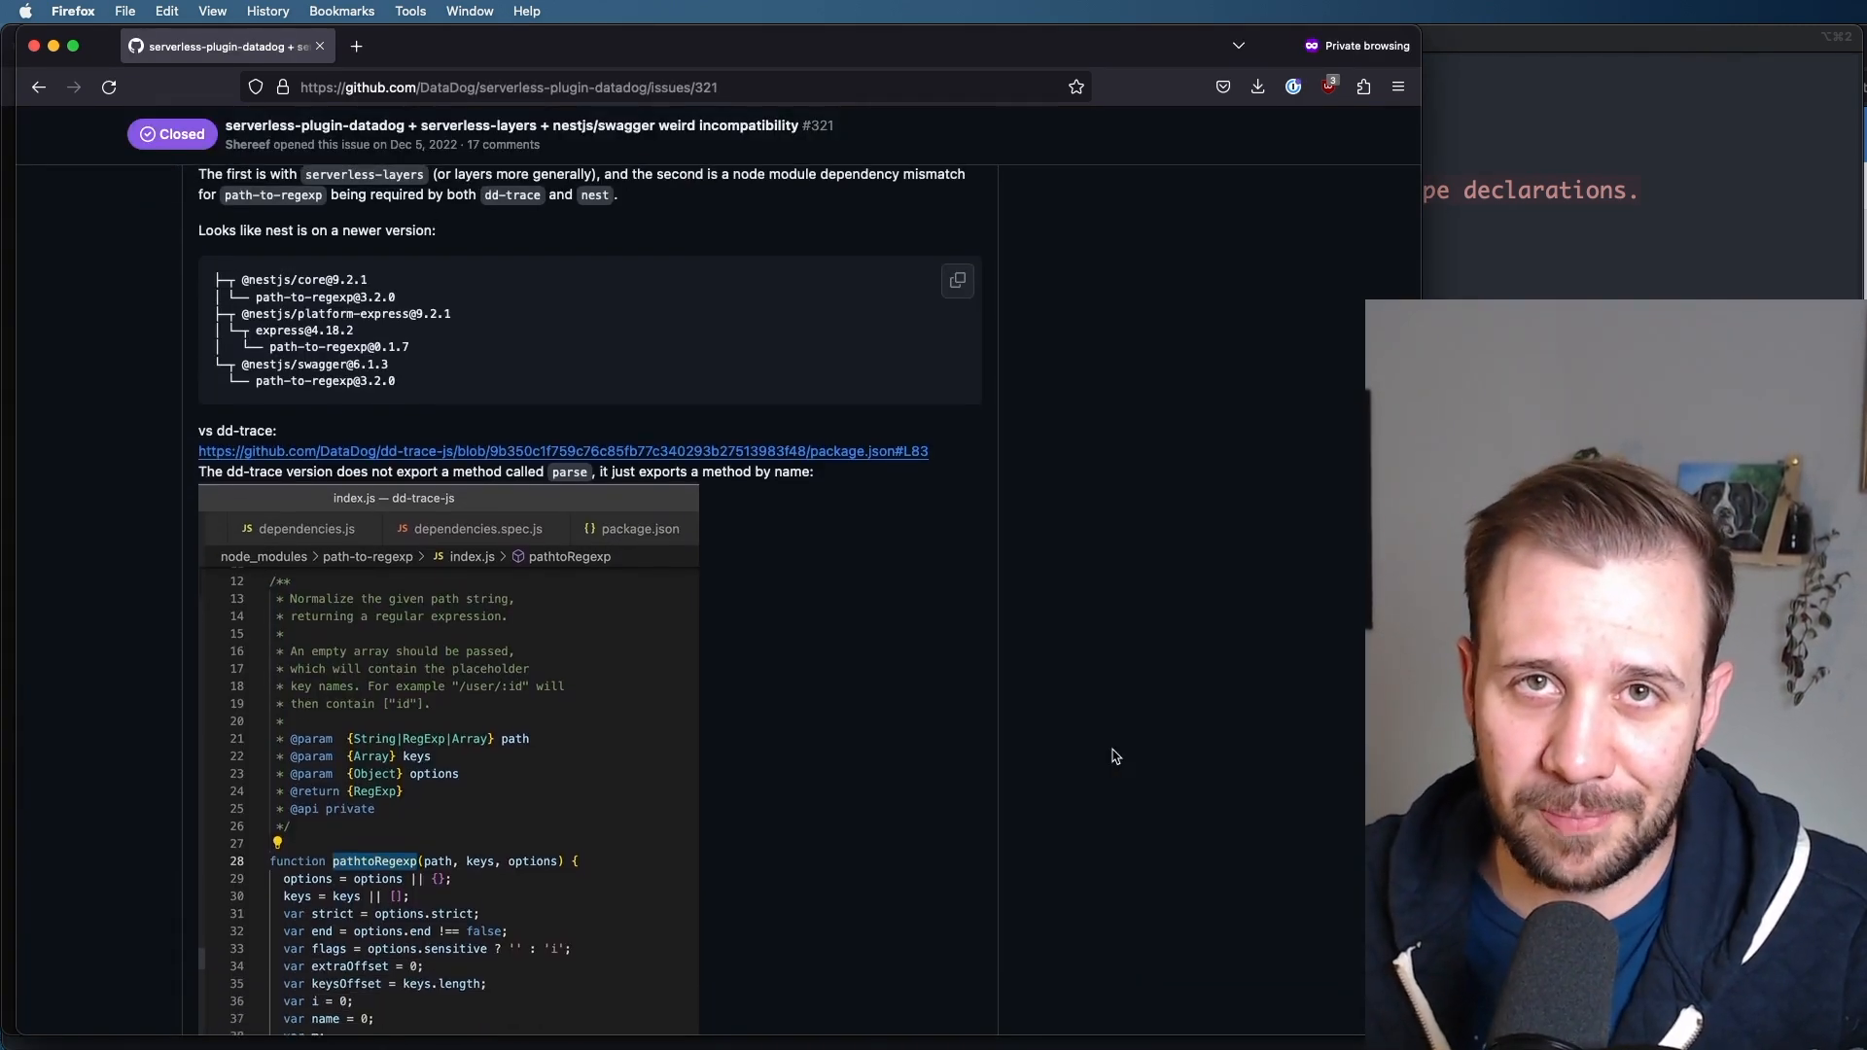
Step: Read the issue's /opt layer-merge explanation, then close it for the layers docs
{"action": "scroll", "scroll_direction": "down", "scroll_amount": 3}
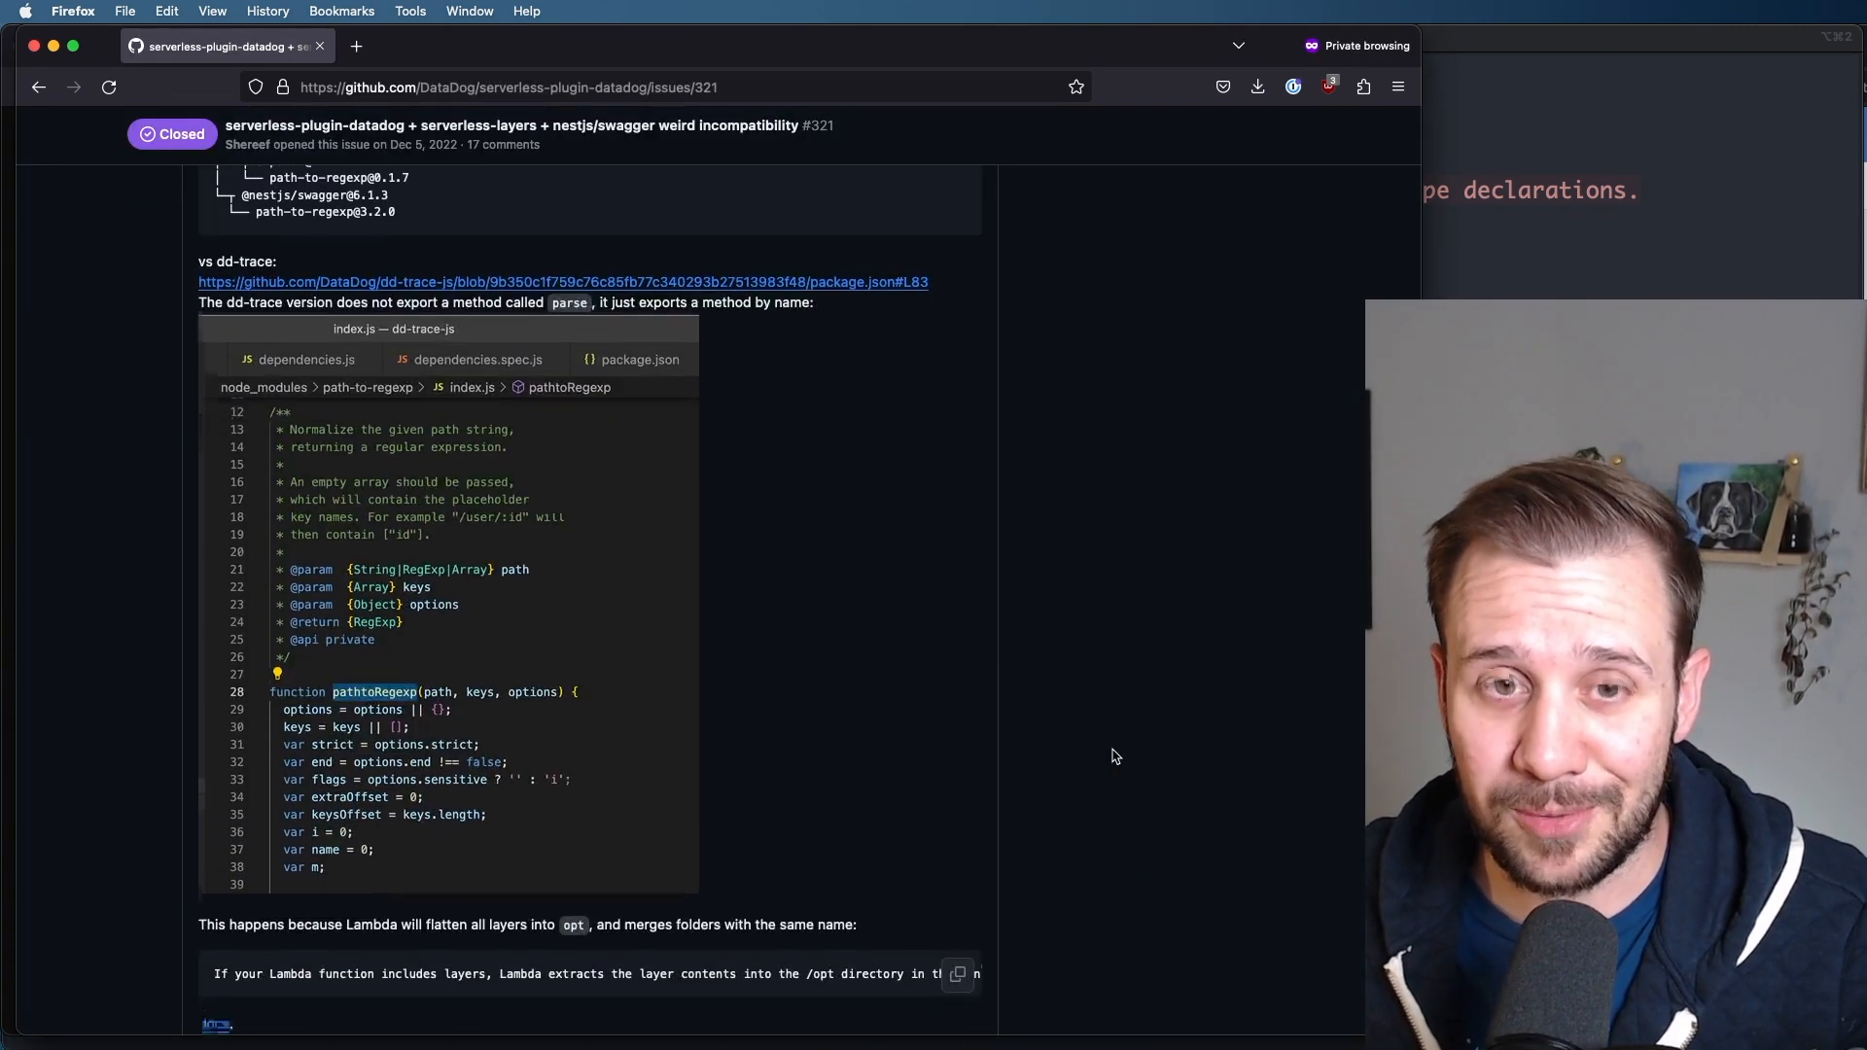
{"action": "left_click", "coordinate": [592, 46]}
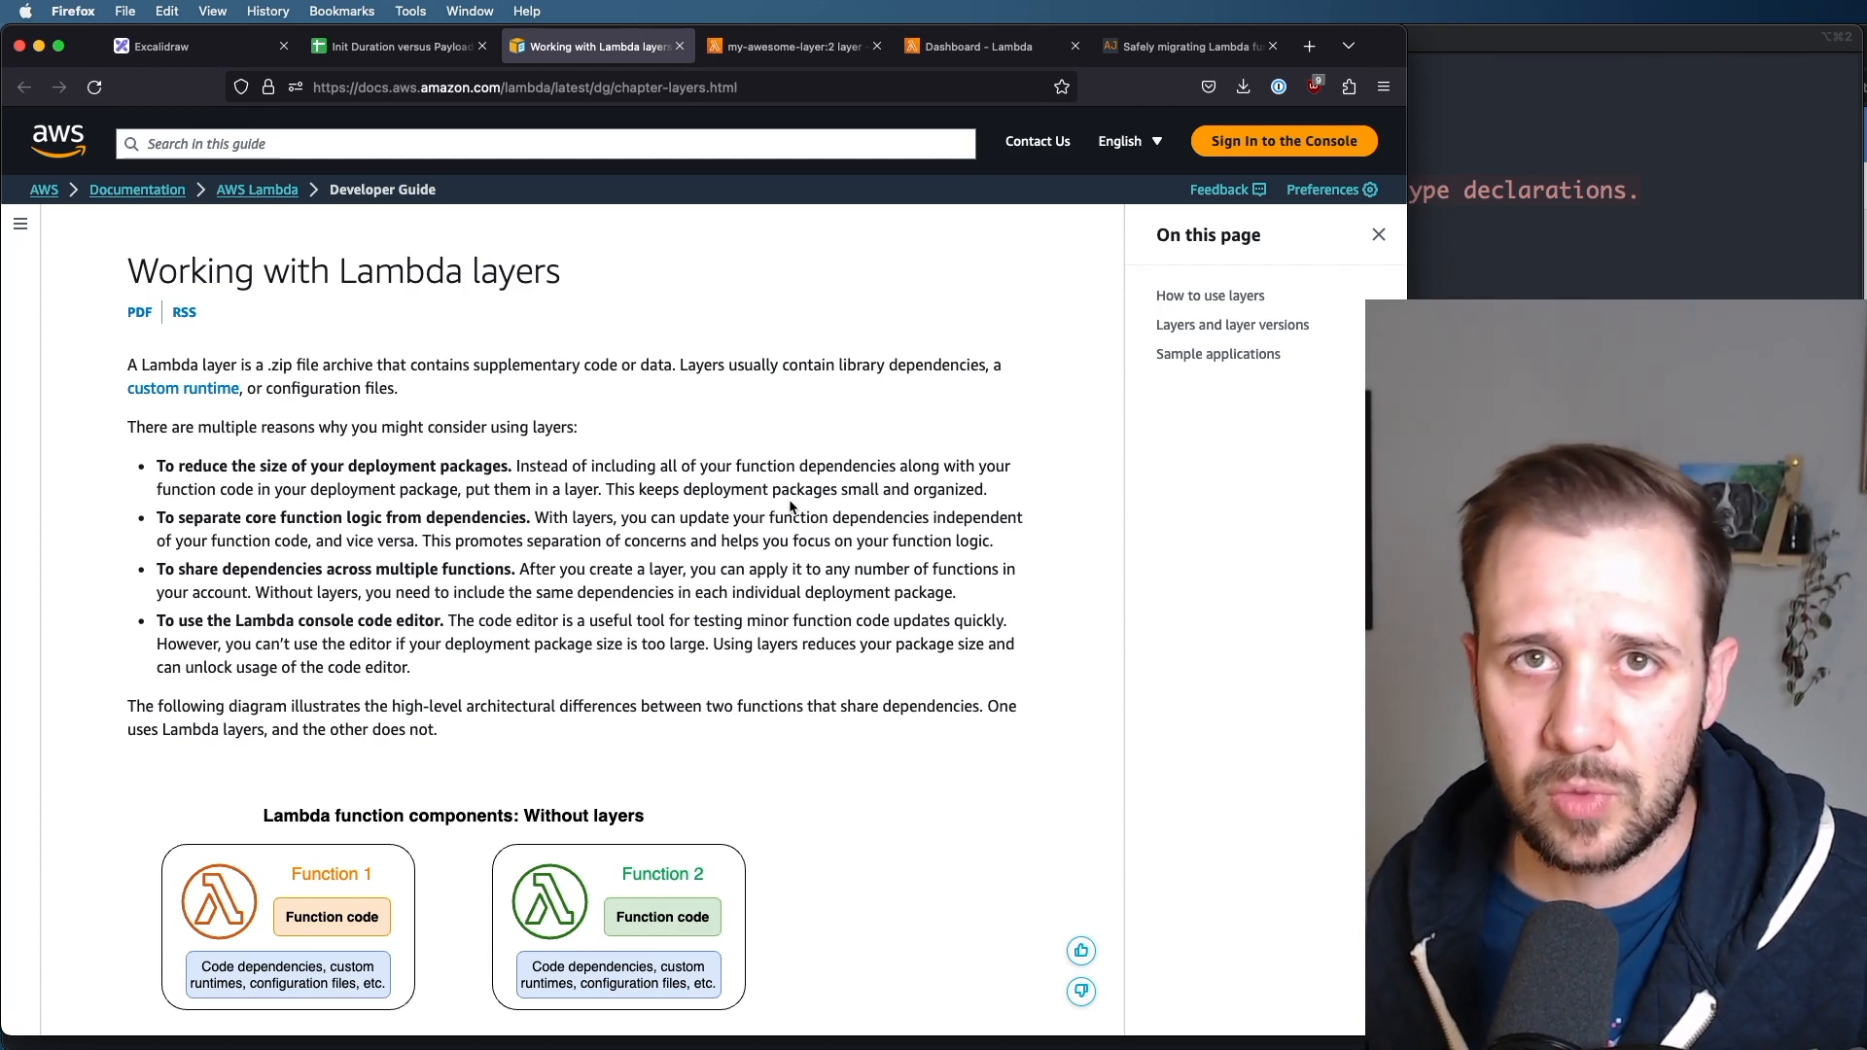
{"action": "mouse_move", "coordinate": [664, 451]}
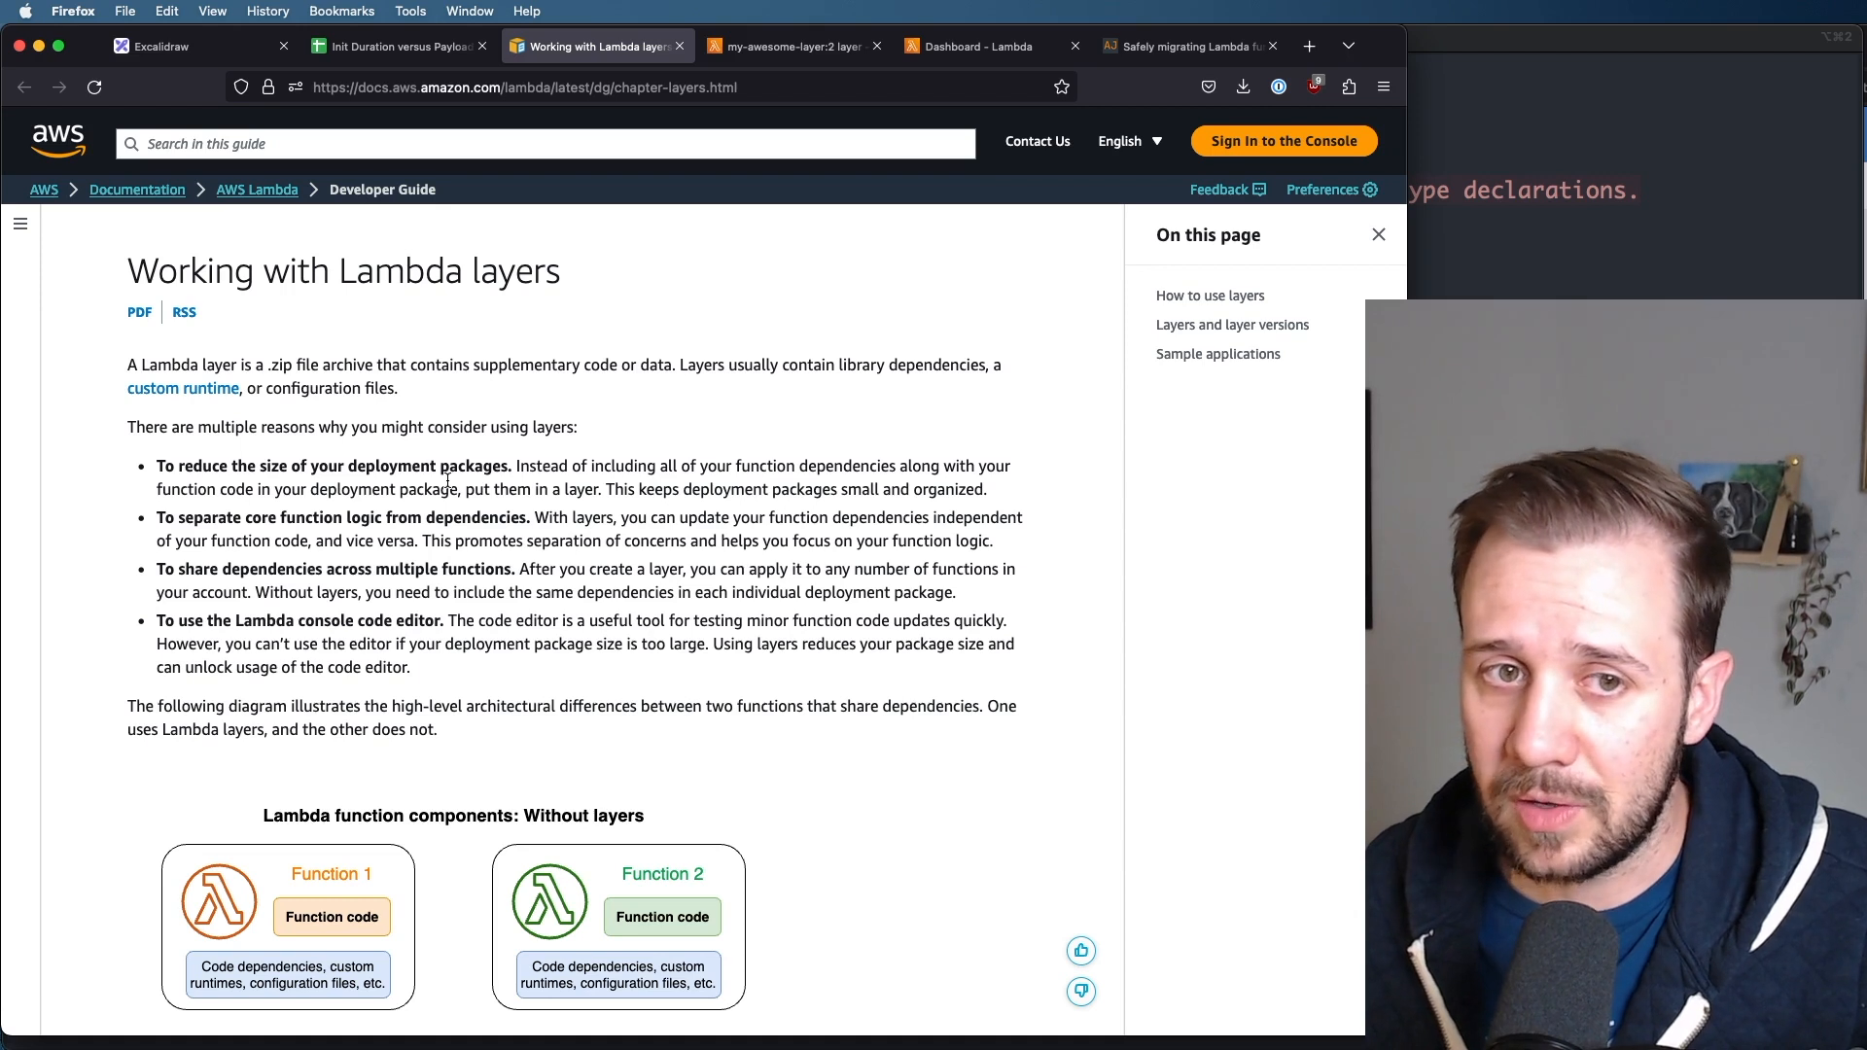
{"action": "left_click_drag", "start_coordinate": [155, 466], "coordinate": [986, 489]}
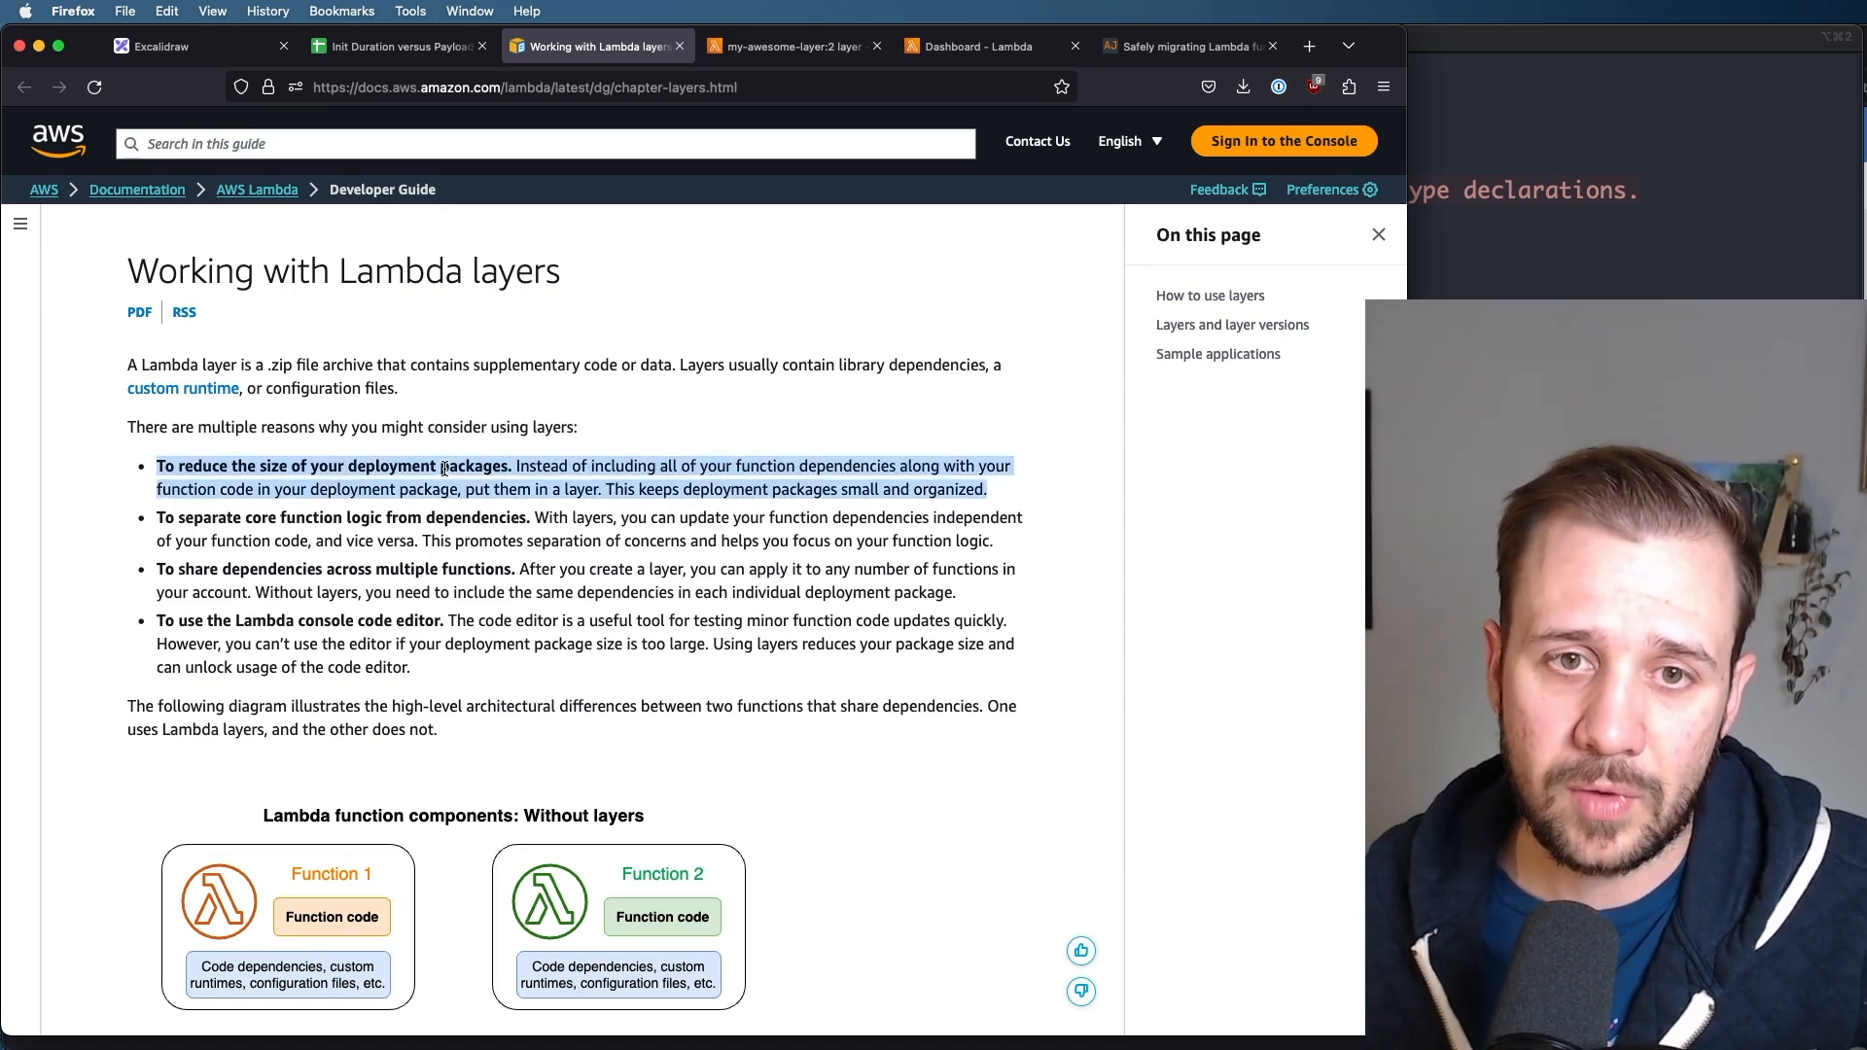
{"action": "left_click", "coordinate": [560, 465]}
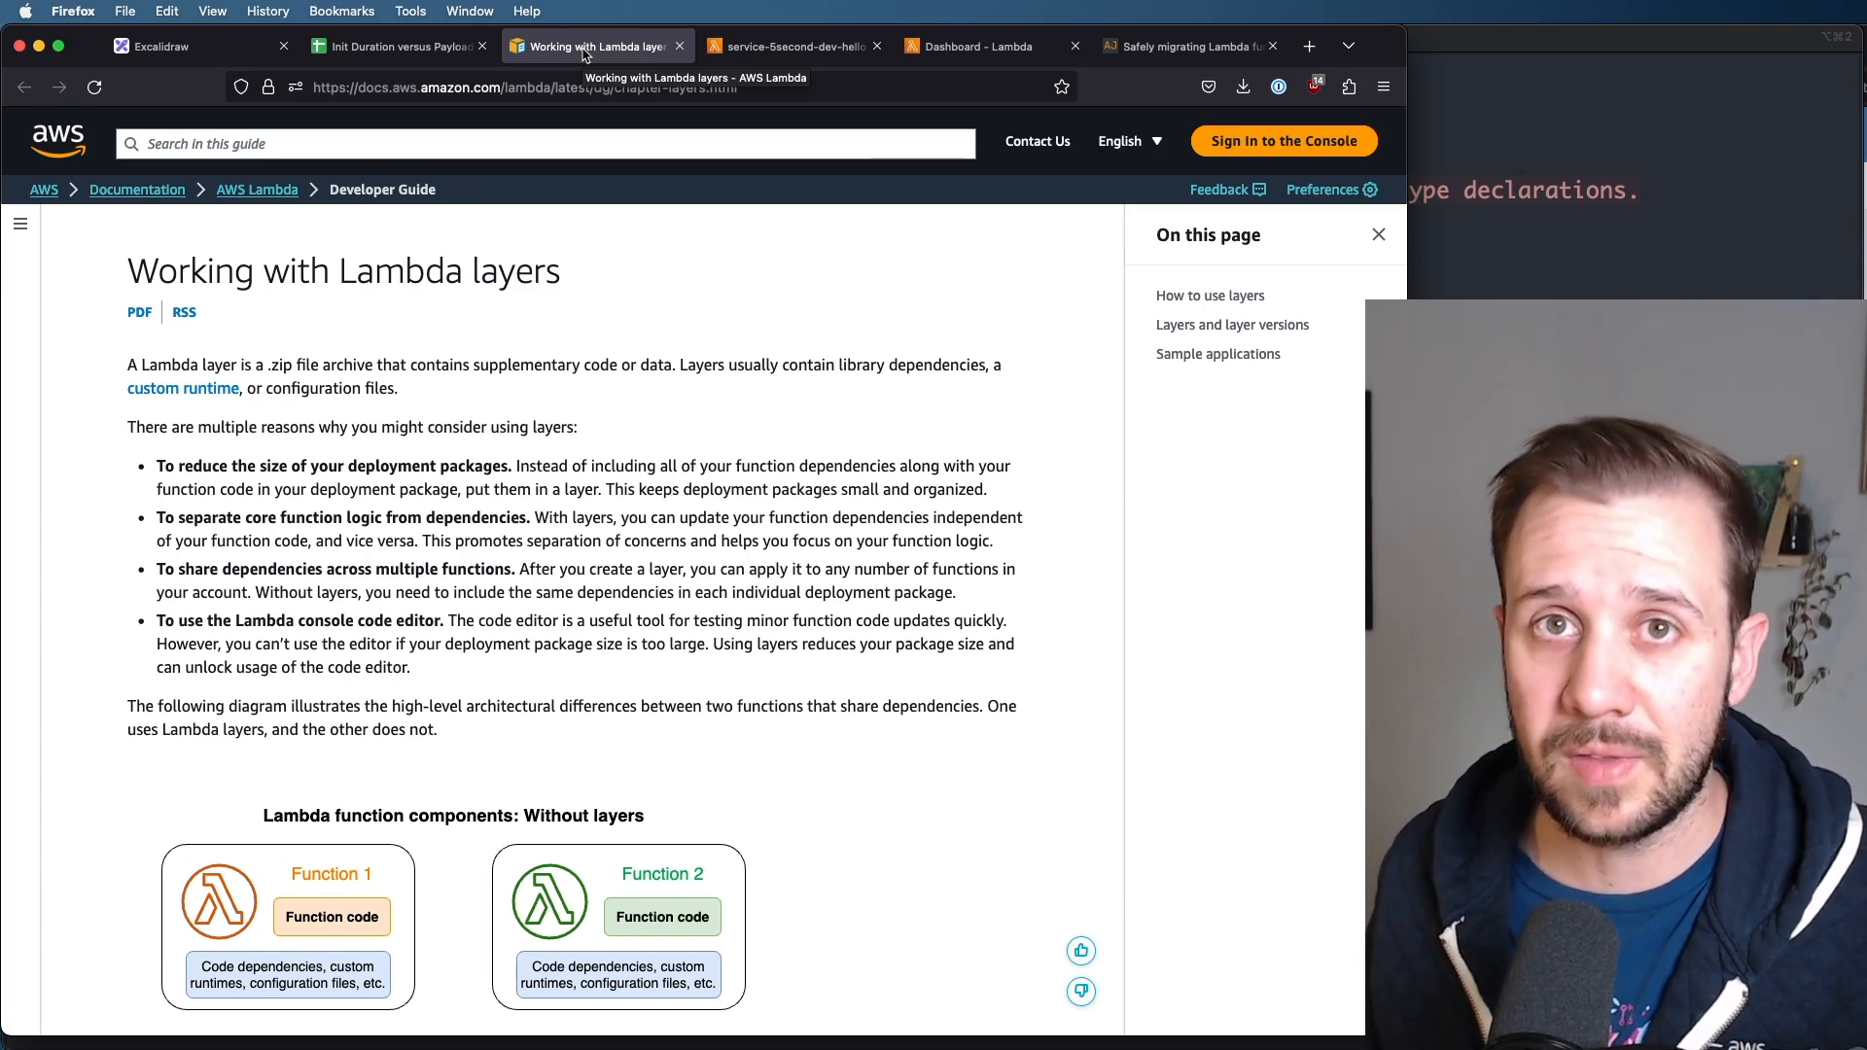
Step: Bring up the Lambda function page tab
{"action": "left_click", "coordinate": [792, 46]}
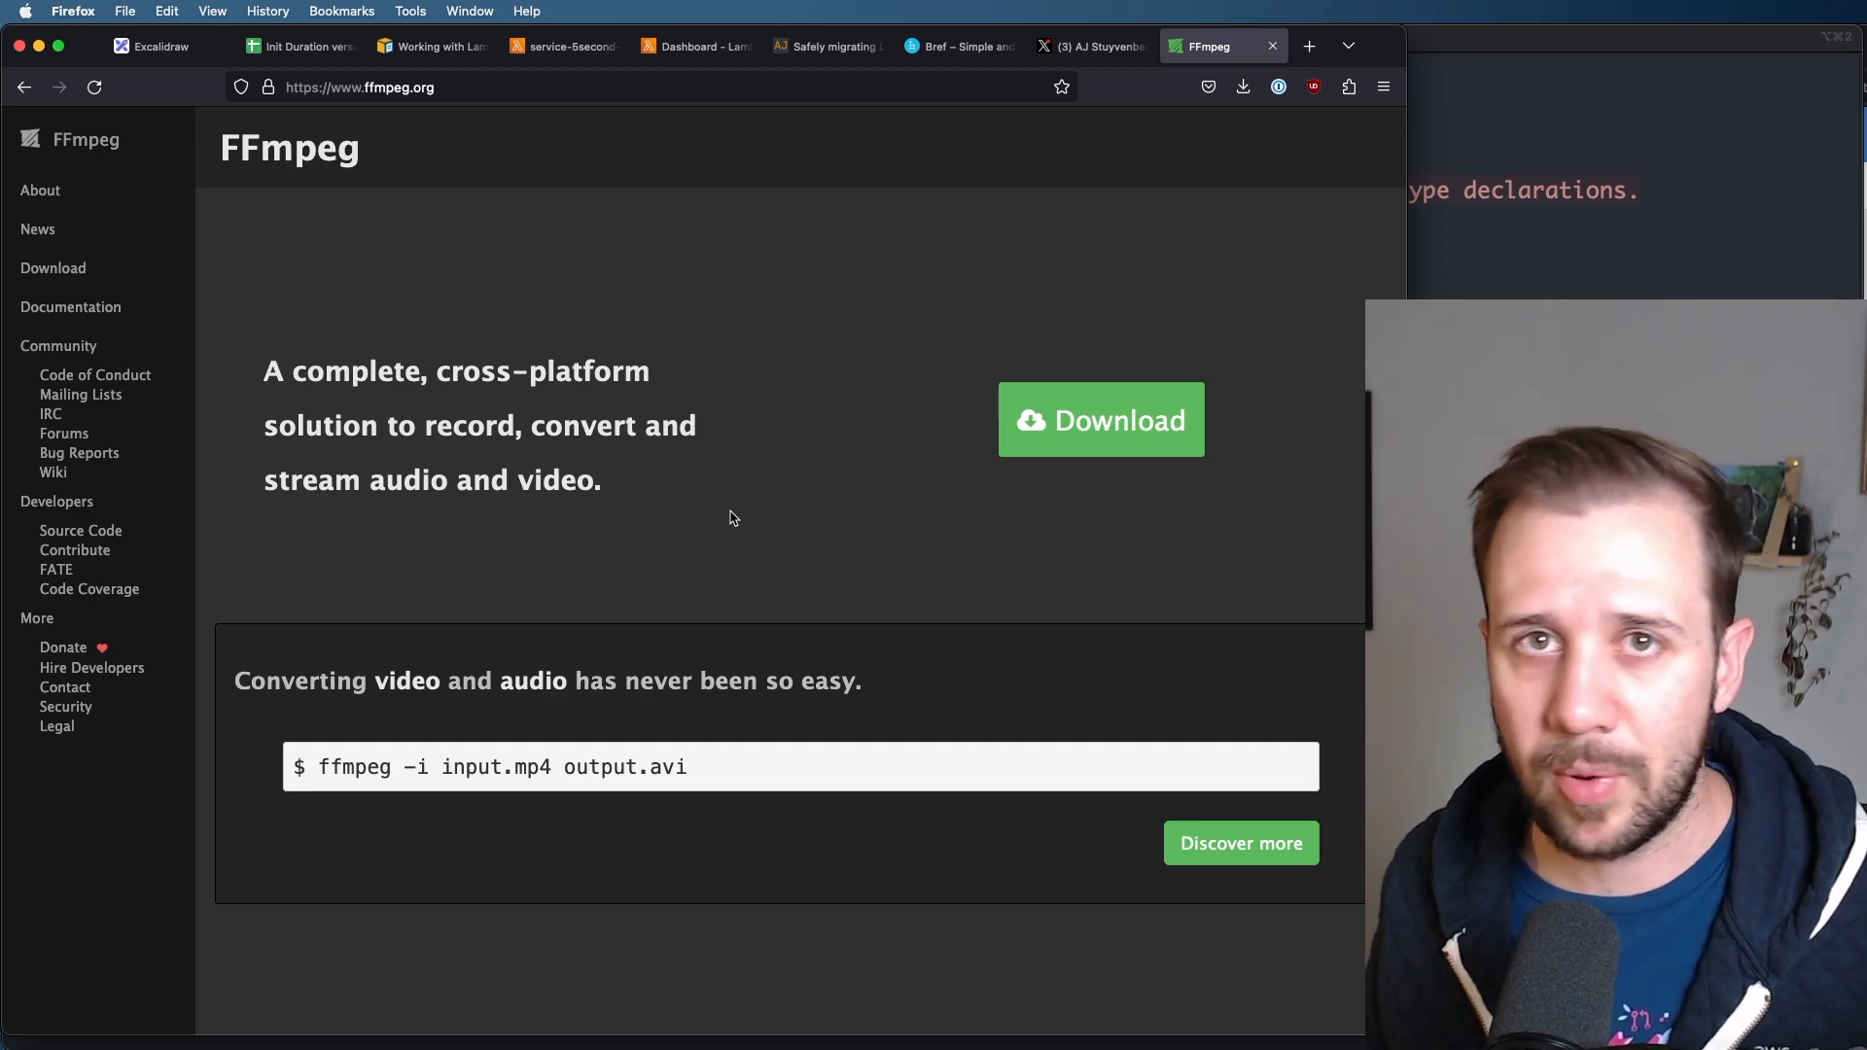
Step: Open the maxday lambda-perf cold start benchmark tab
{"action": "left_click", "coordinate": [959, 46]}
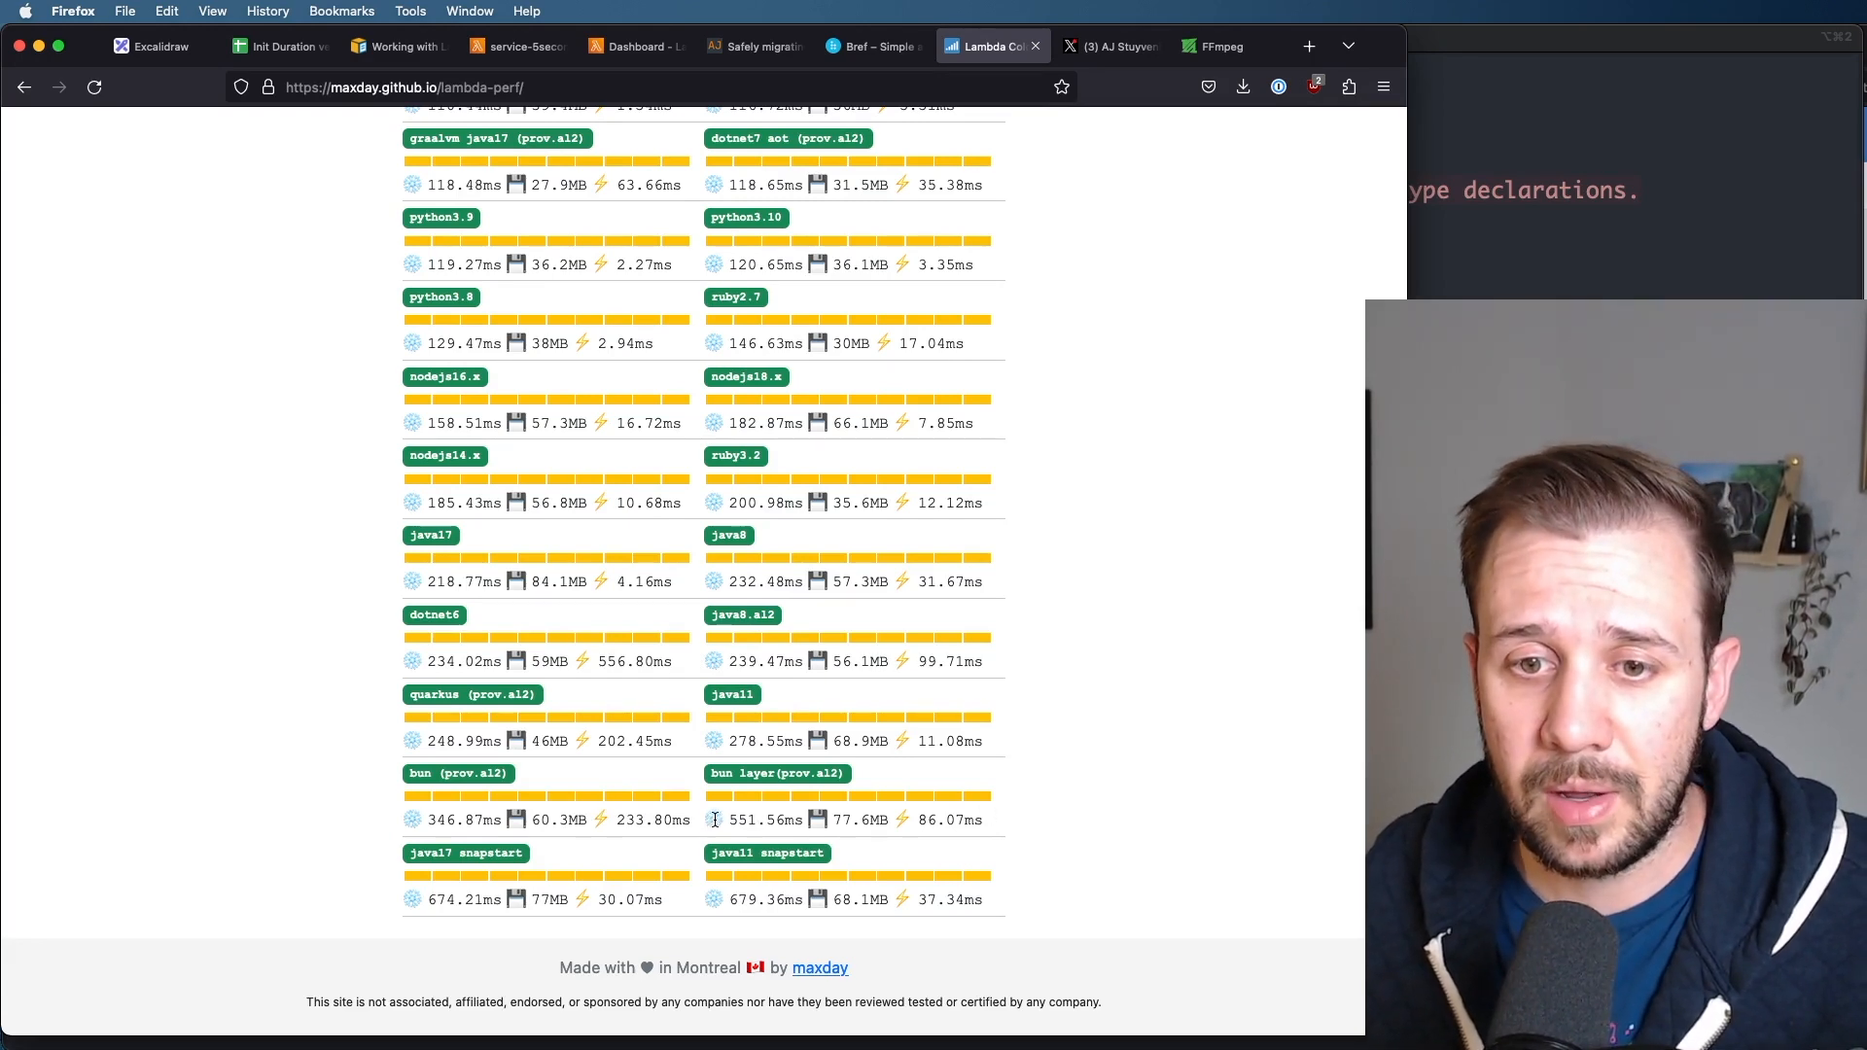
Step: View AJ Stuyvenberg's post on Bun's ~130ms Lambda start, then the AWS Lambda Extensions announcement
{"action": "left_click", "coordinate": [1108, 46]}
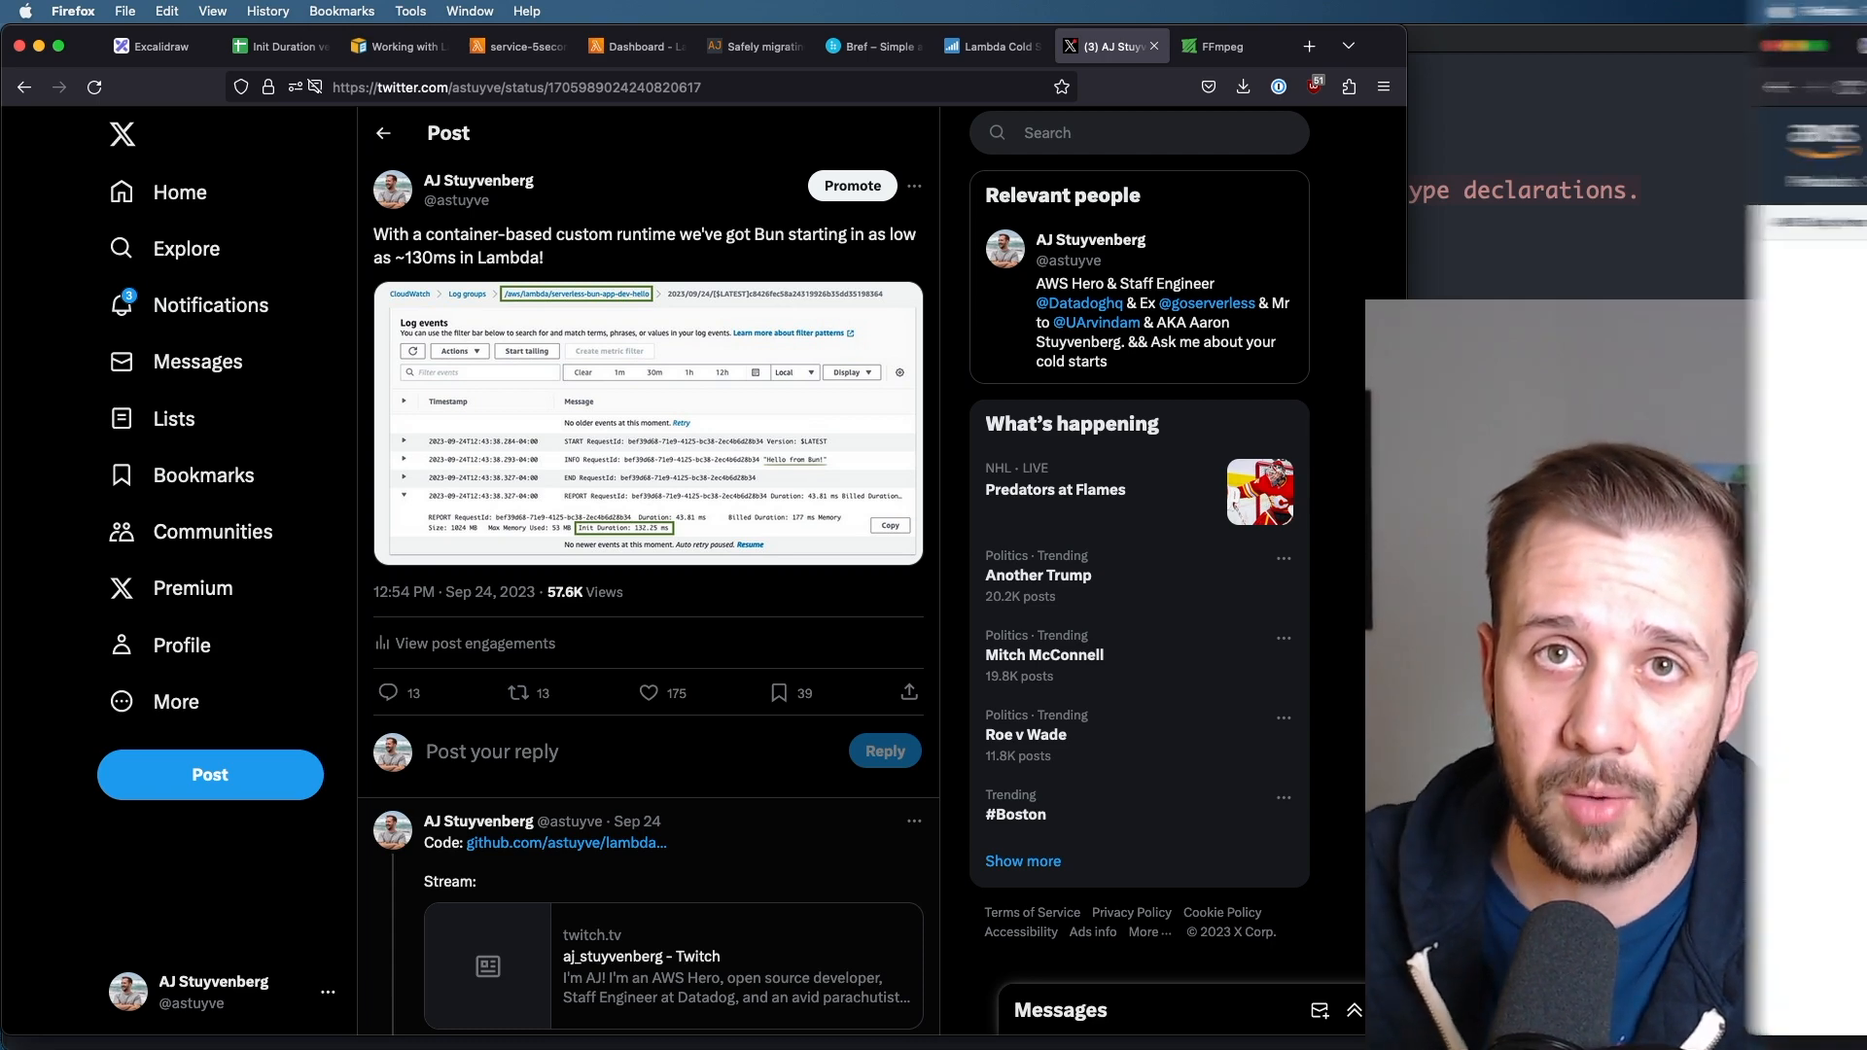
{"action": "left_click", "coordinate": [1068, 45]}
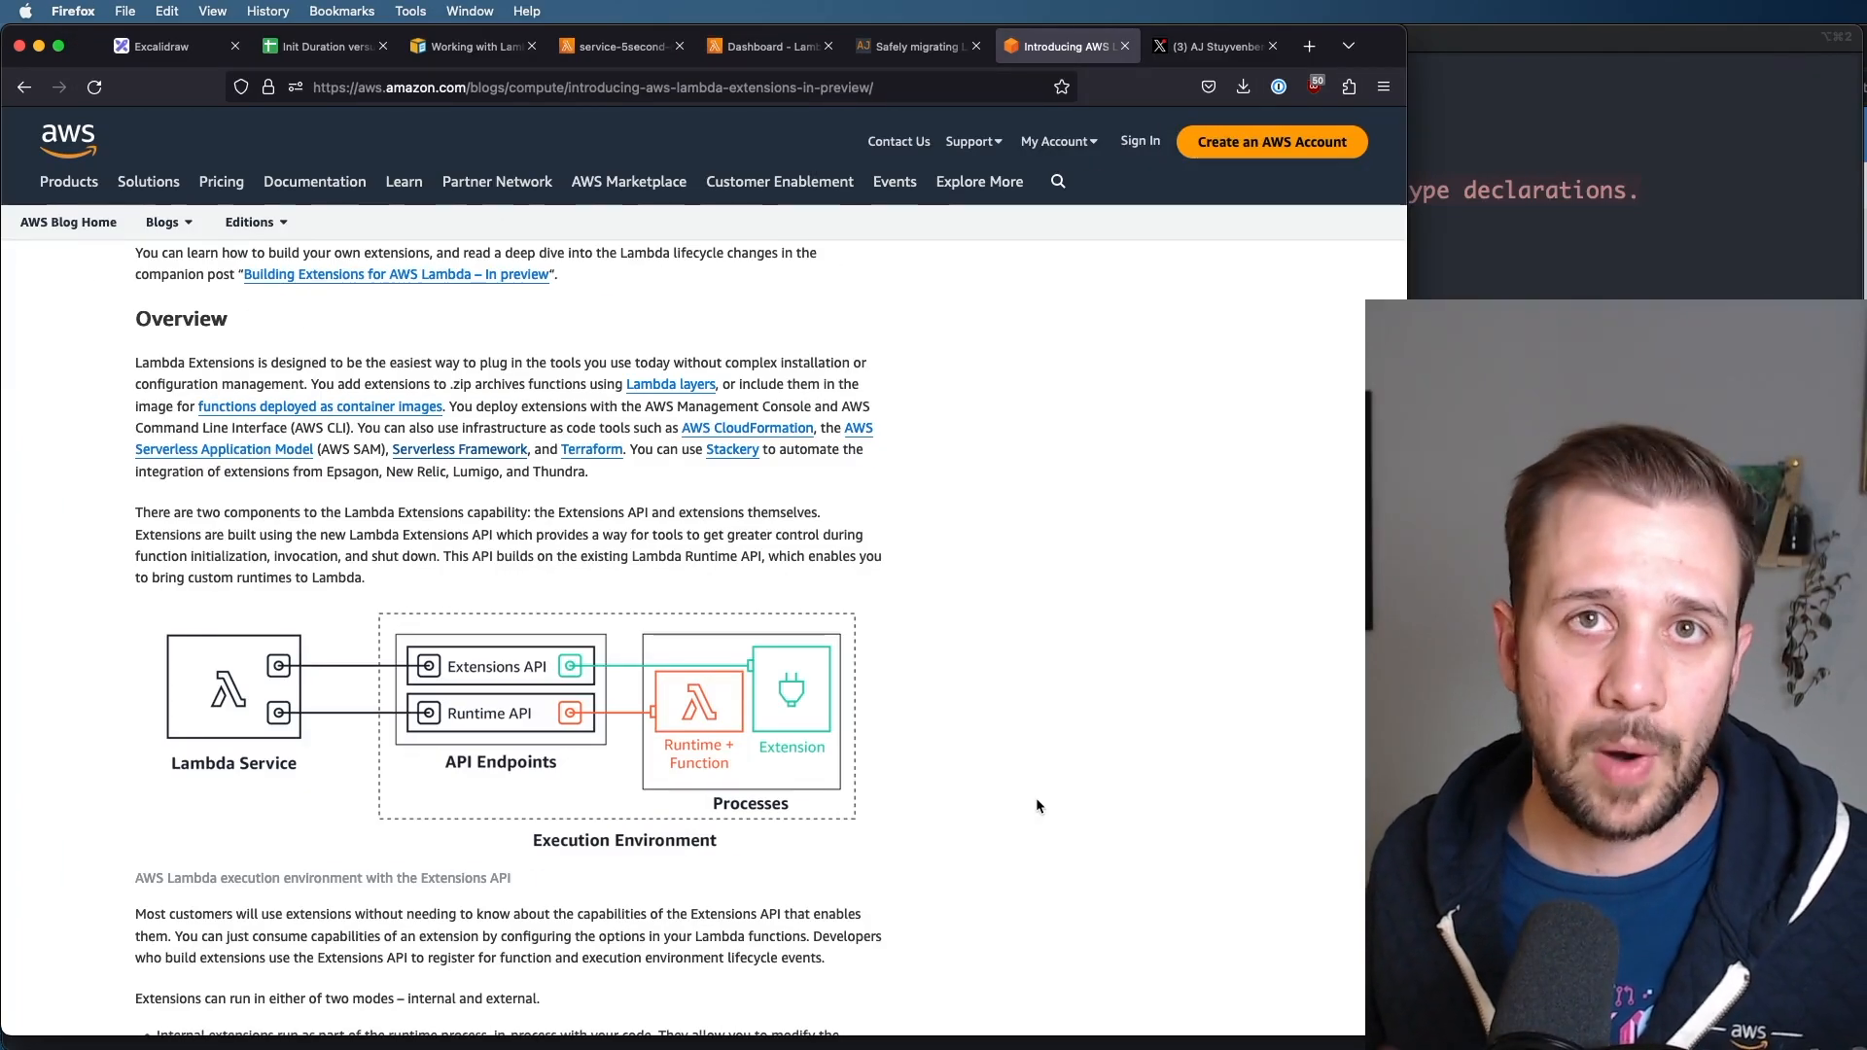